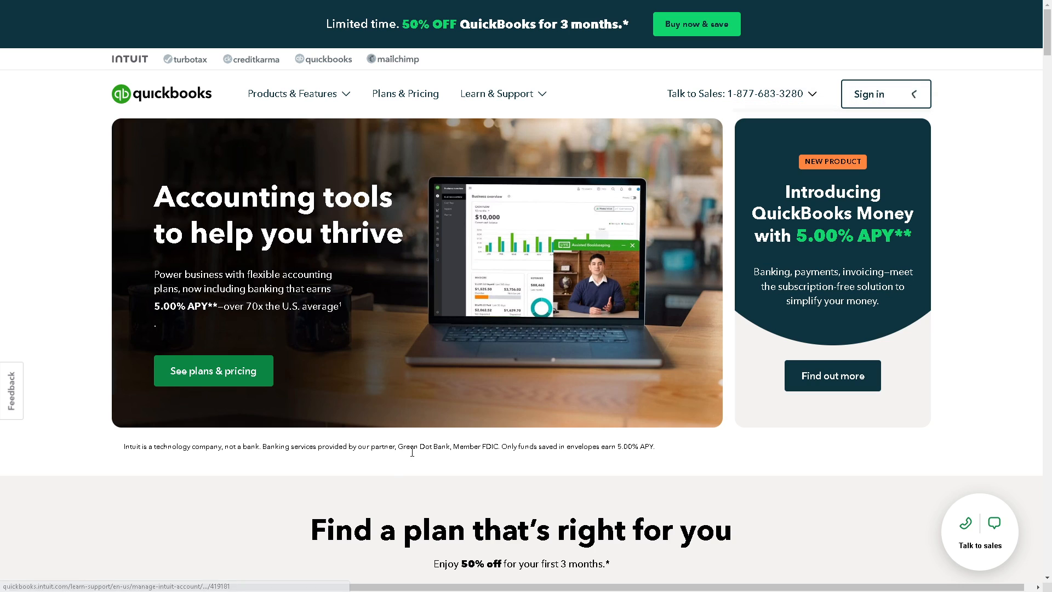
# Step: Choose the Simple Start plan and add Payroll Core, reaching checkout at $37.50/mo
pyautogui.scroll(-3)
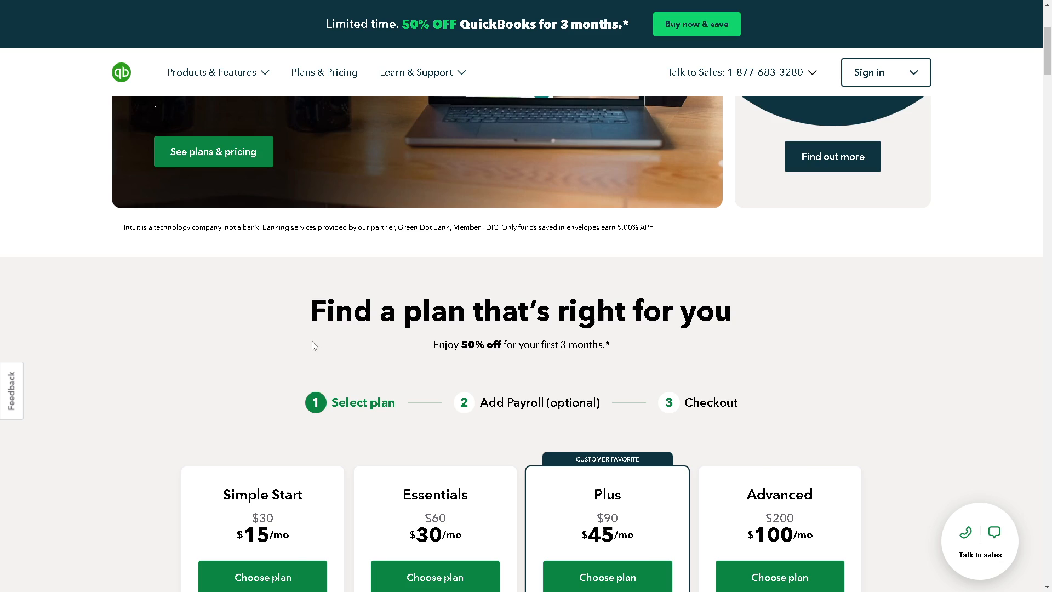
pyautogui.click(262, 576)
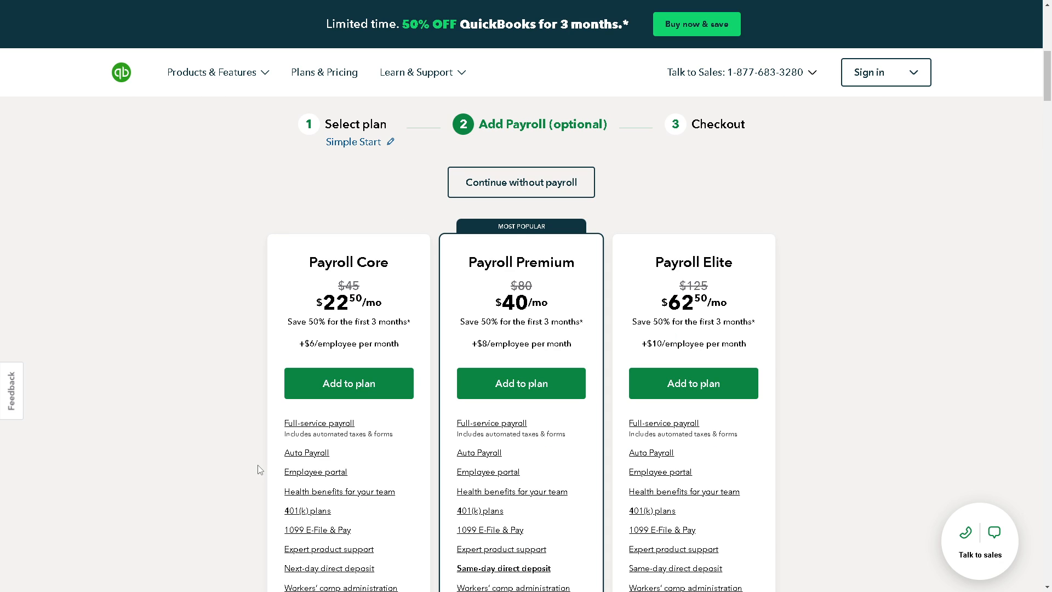
pyautogui.click(348, 383)
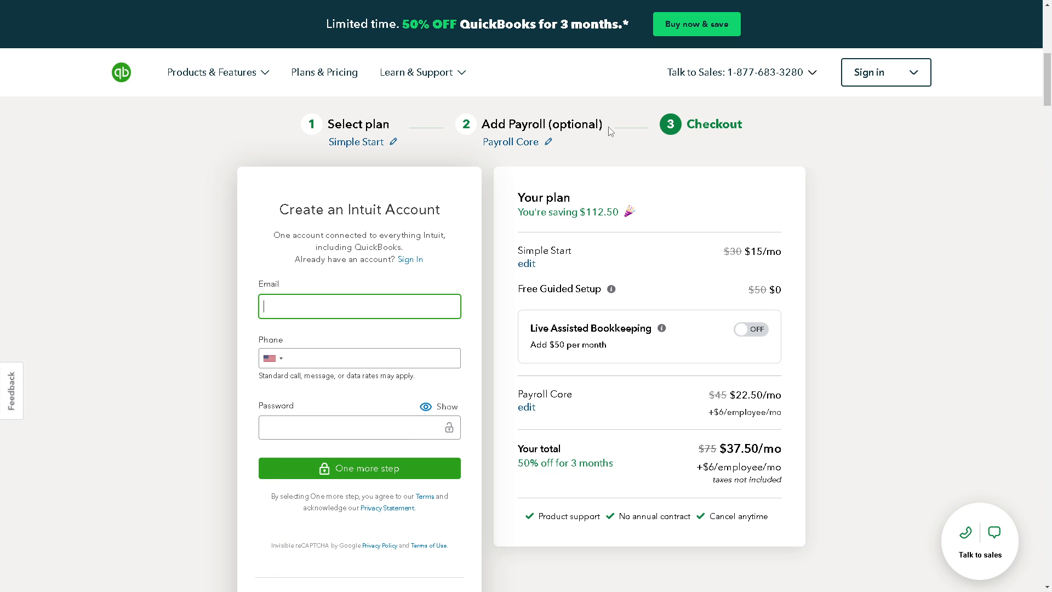
pyautogui.moveTo(610, 442)
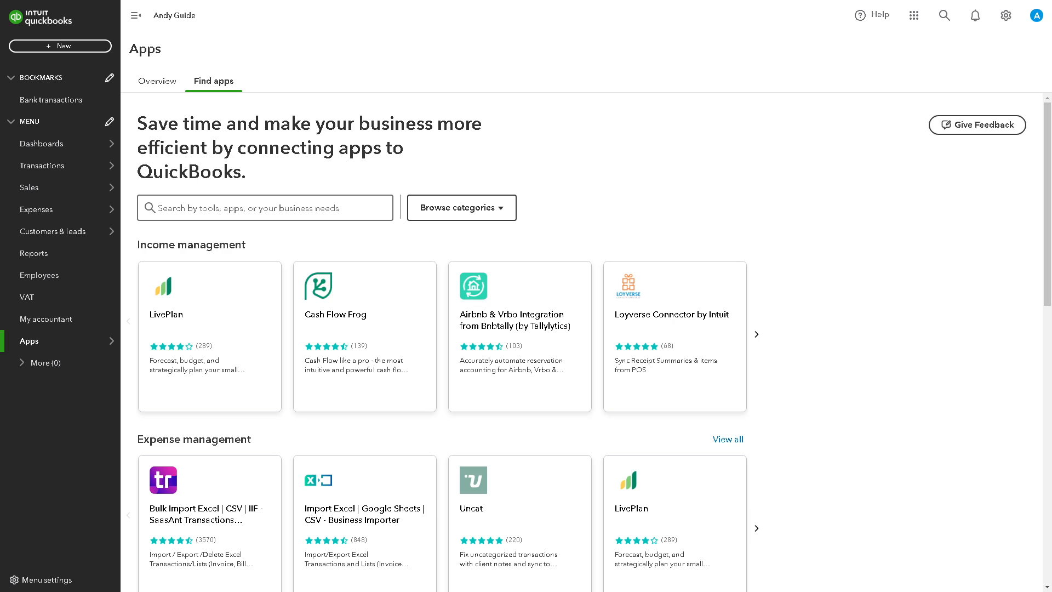
pyautogui.scroll(-3)
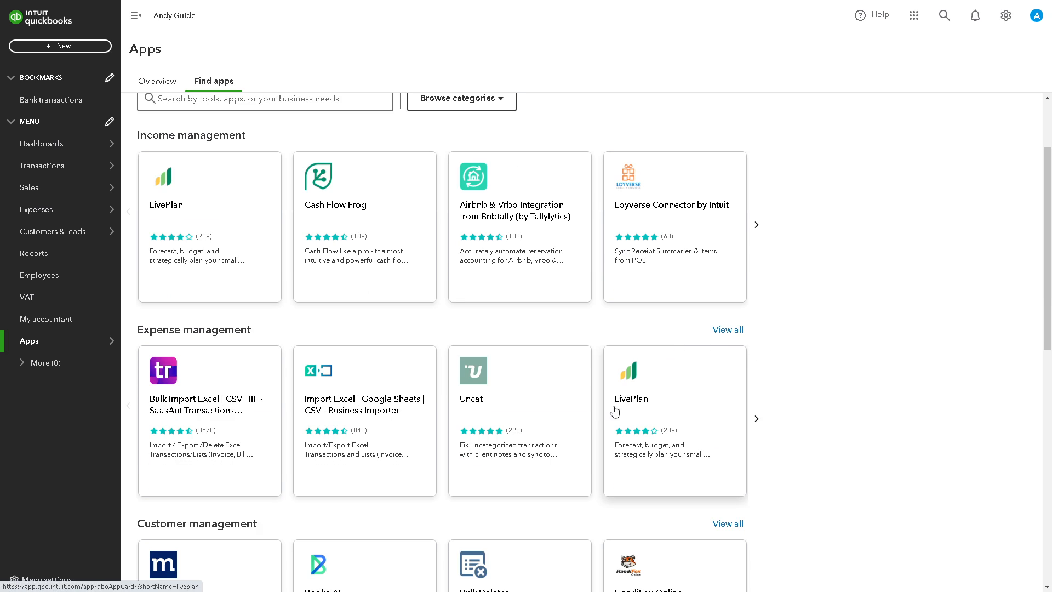
pyautogui.moveTo(425, 446)
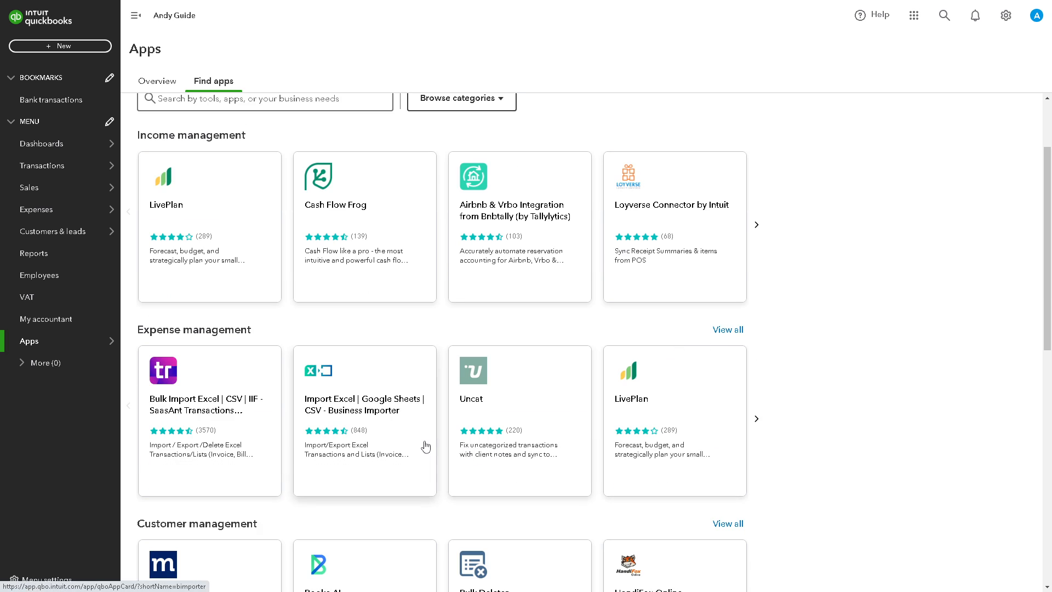
pyautogui.scroll(-3)
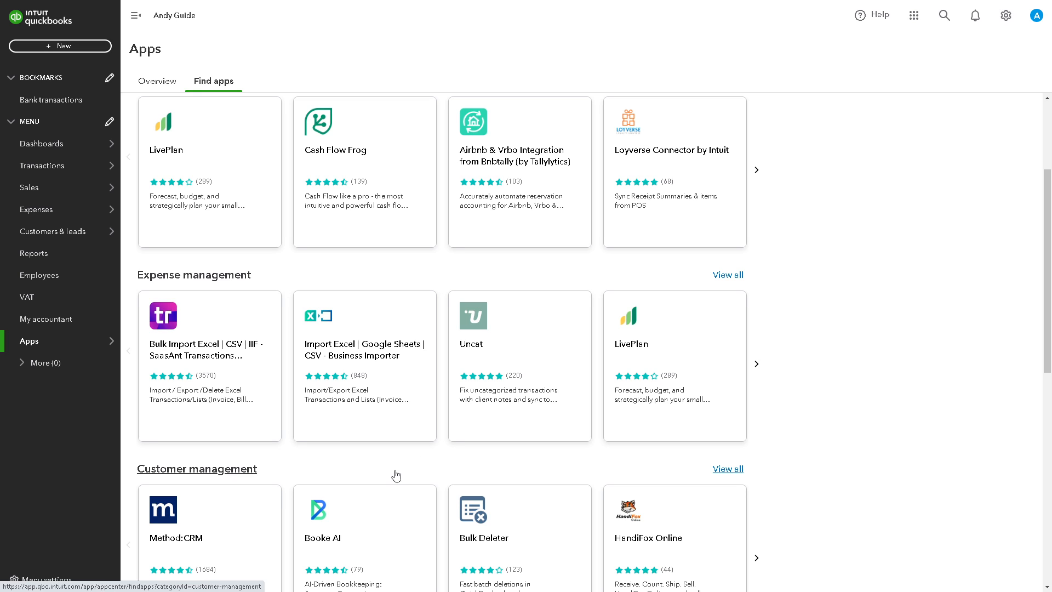
pyautogui.moveTo(359, 467)
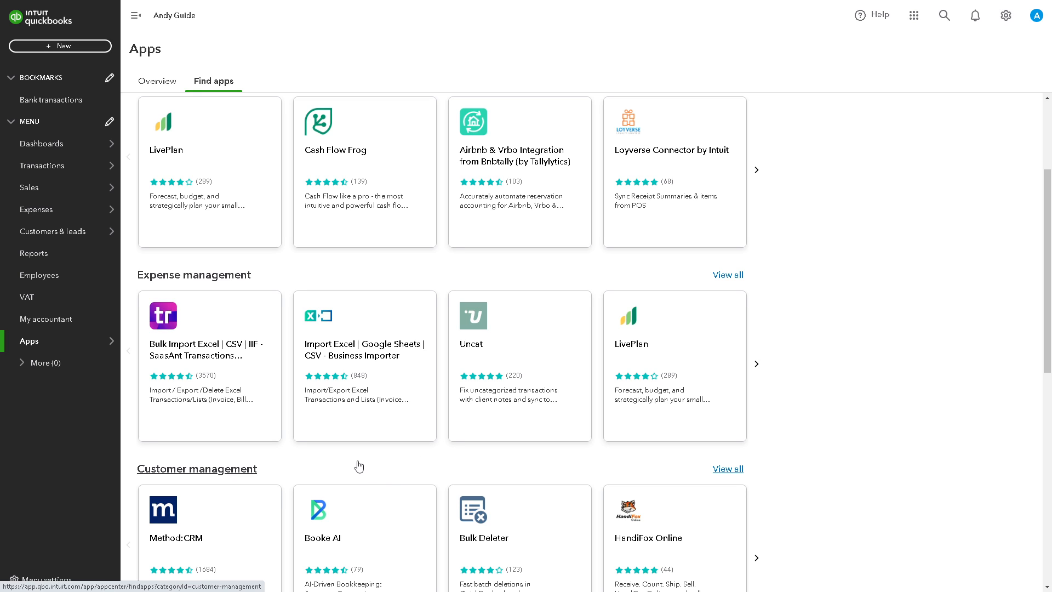
pyautogui.scroll(-3)
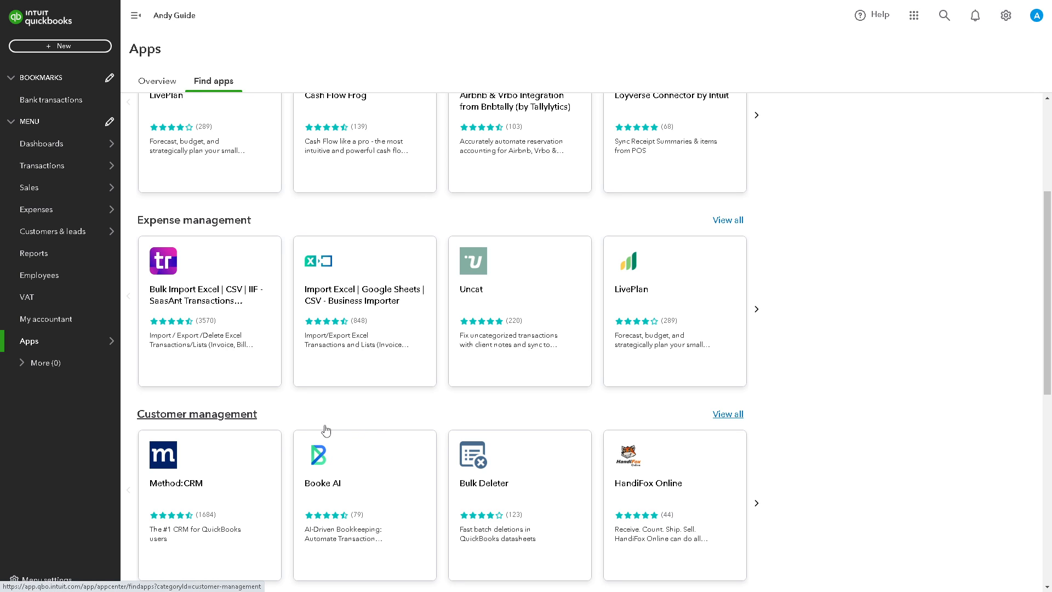
pyautogui.scroll(-3)
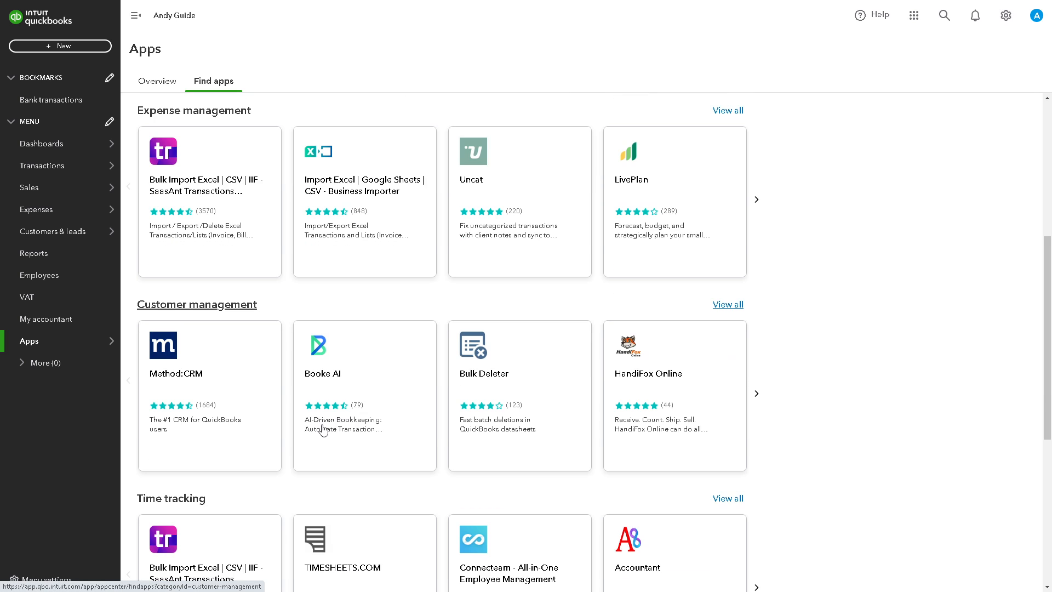
pyautogui.scroll(-3)
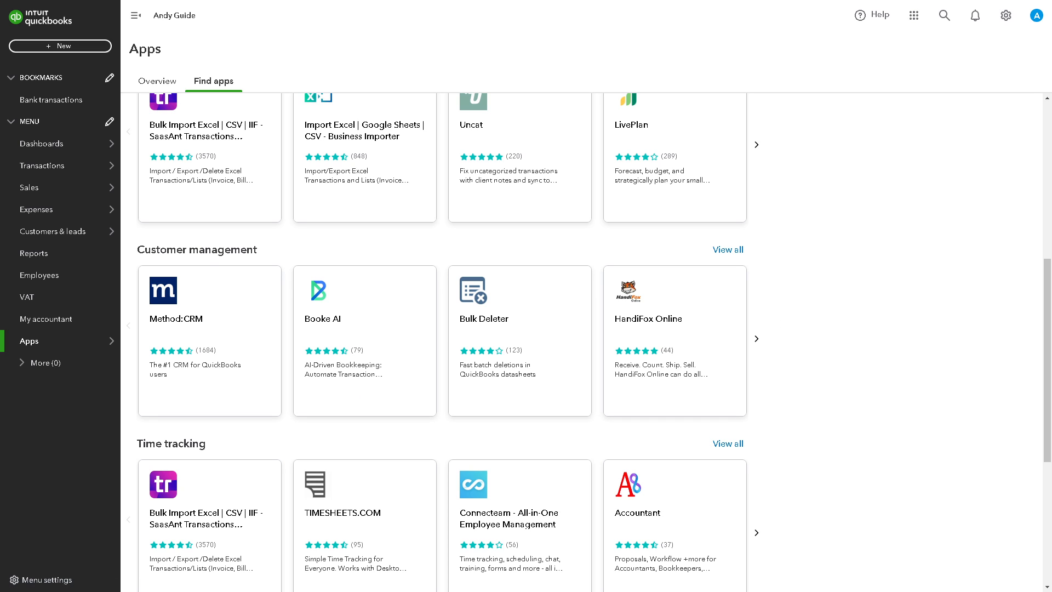
pyautogui.scroll(-3)
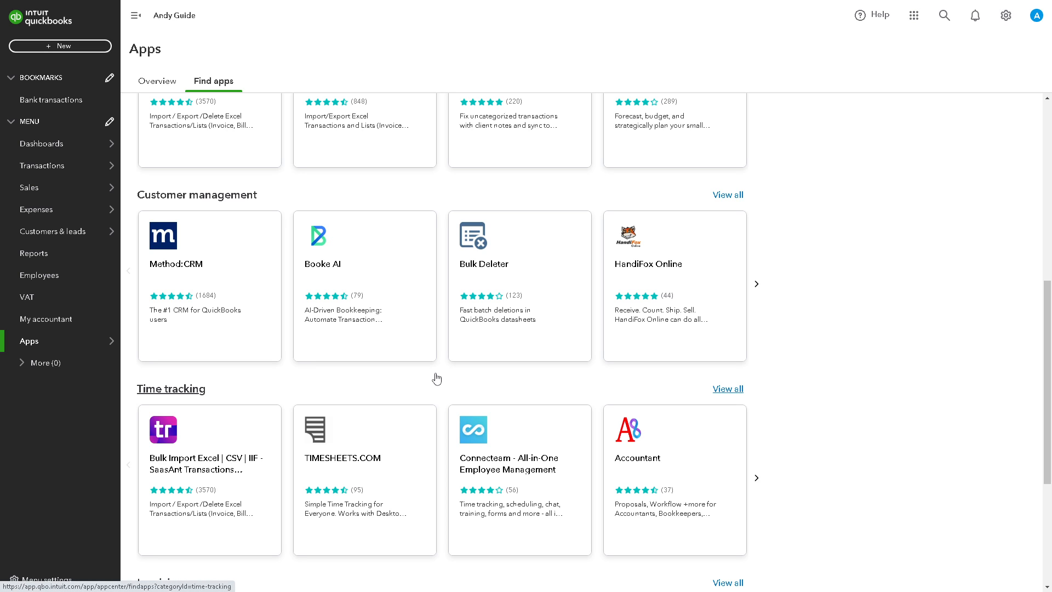
pyautogui.moveTo(841, 278)
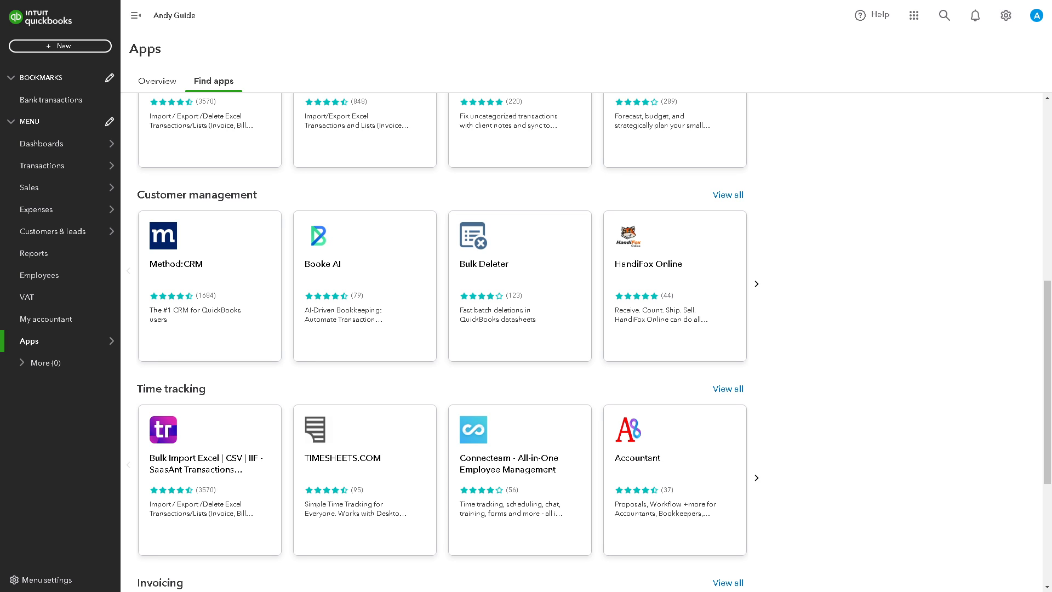
pyautogui.click(42, 166)
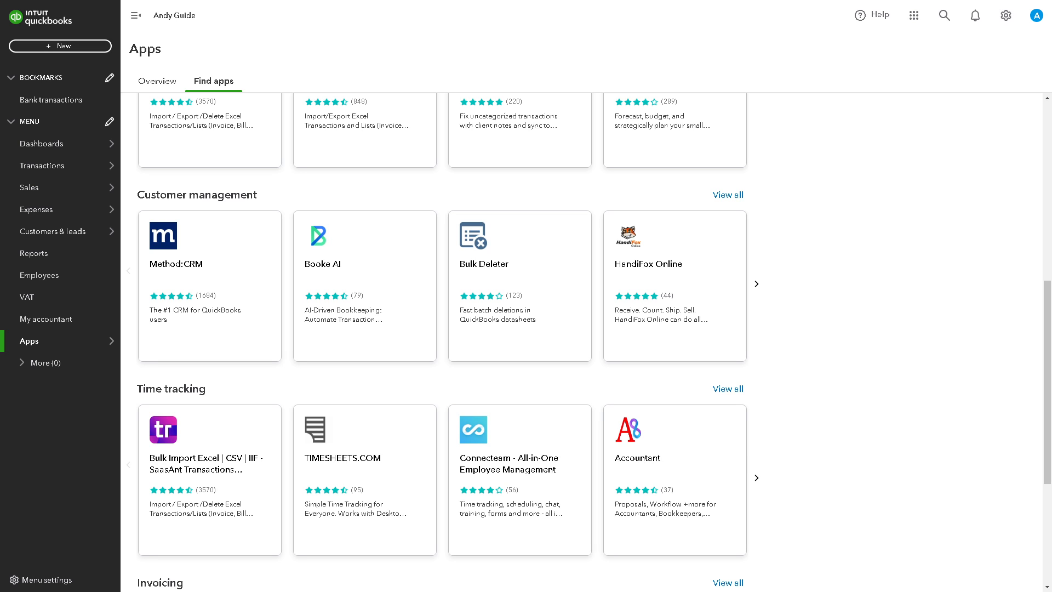
pyautogui.moveTo(221, 256)
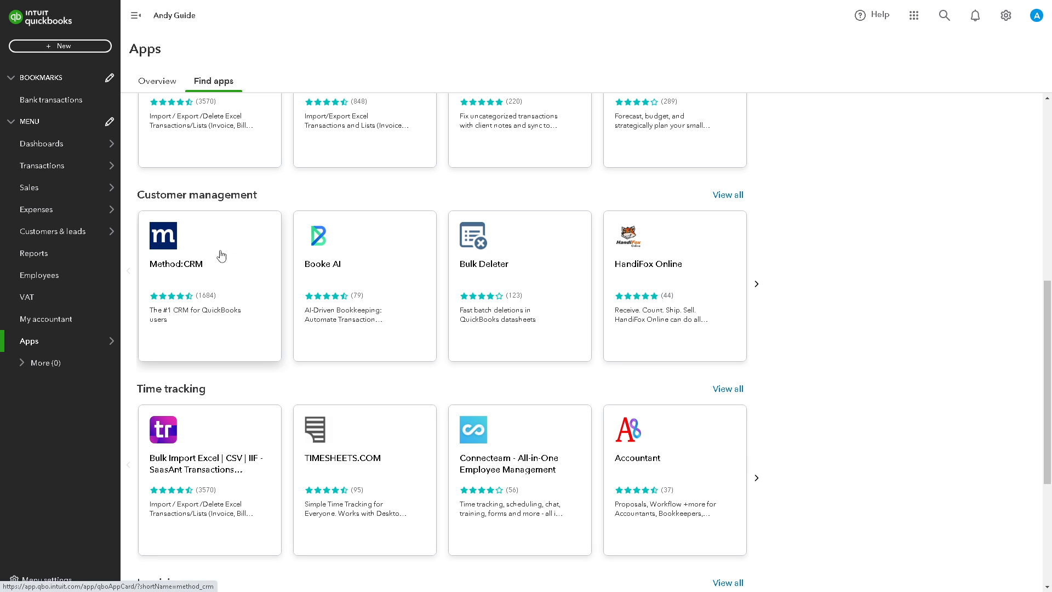
pyautogui.moveTo(144, 140)
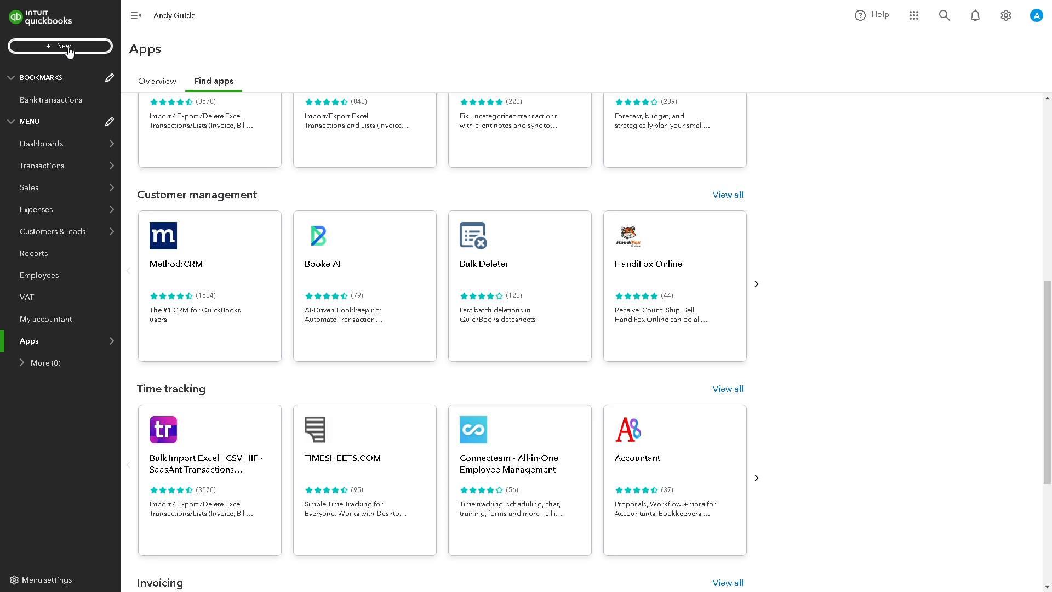
# Step: Bring up the + New menu of transaction types
pyautogui.click(60, 46)
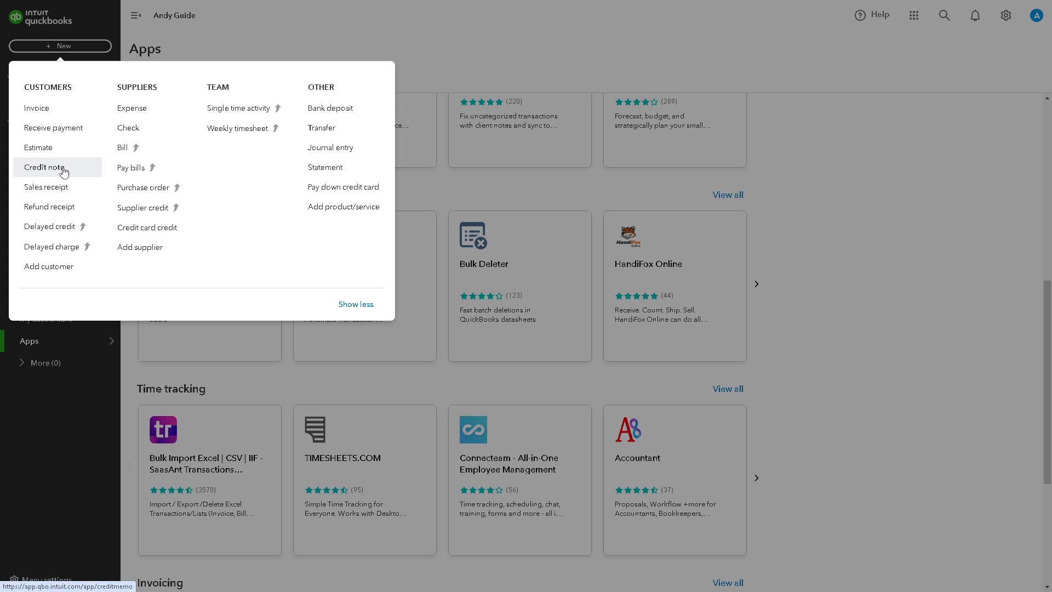
pyautogui.moveTo(147, 227)
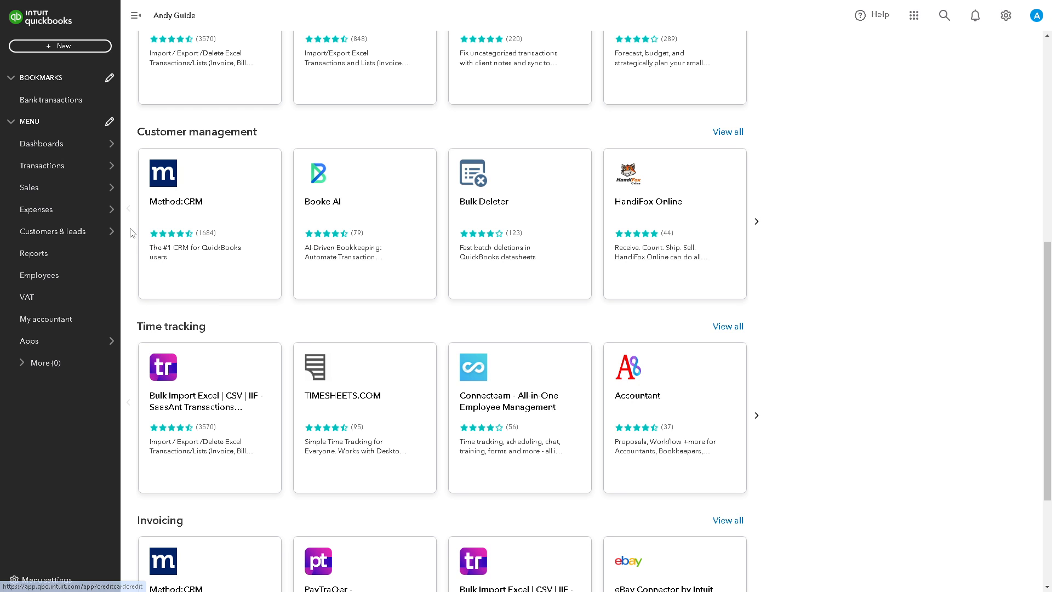
pyautogui.moveTo(973, 336)
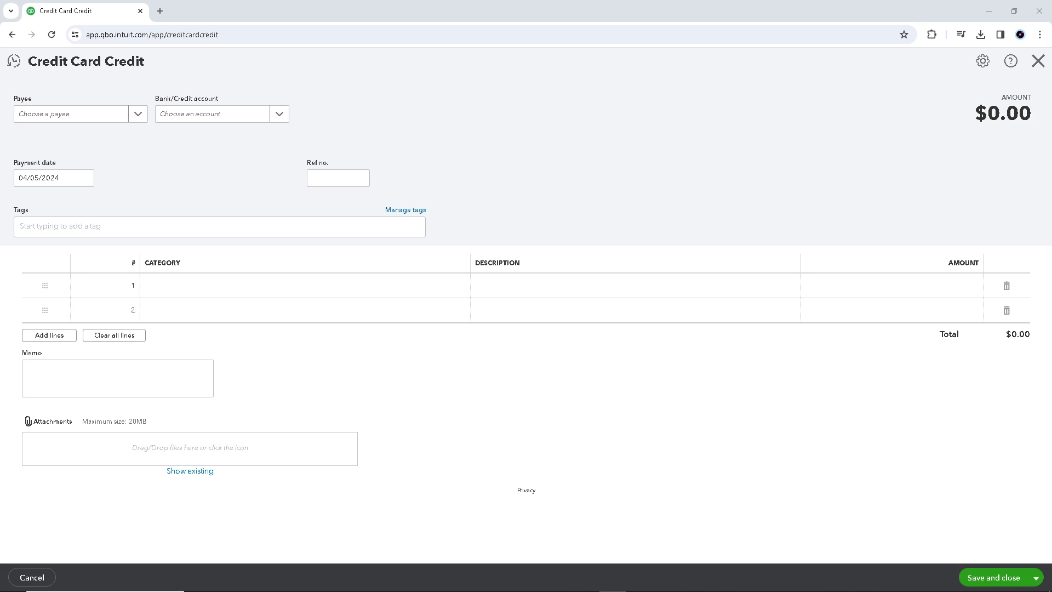
pyautogui.moveTo(141, 121)
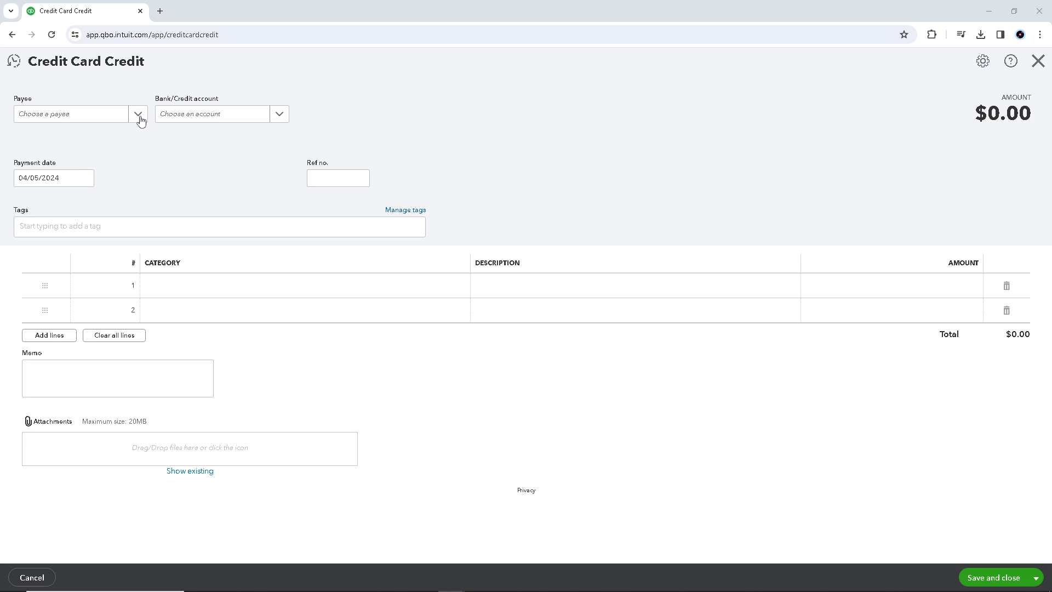
pyautogui.click(138, 113)
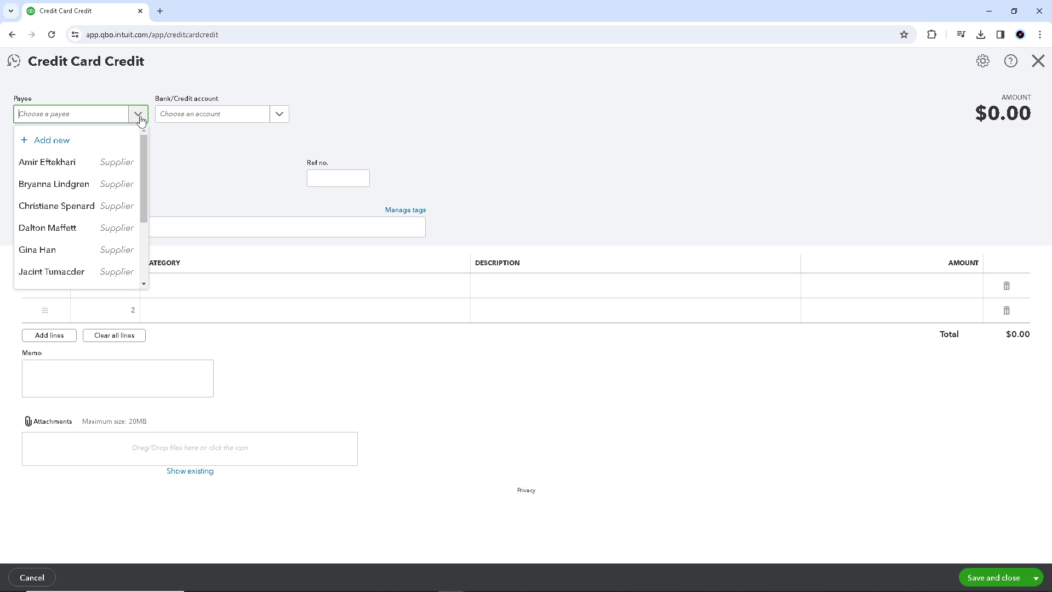
pyautogui.moveTo(97, 167)
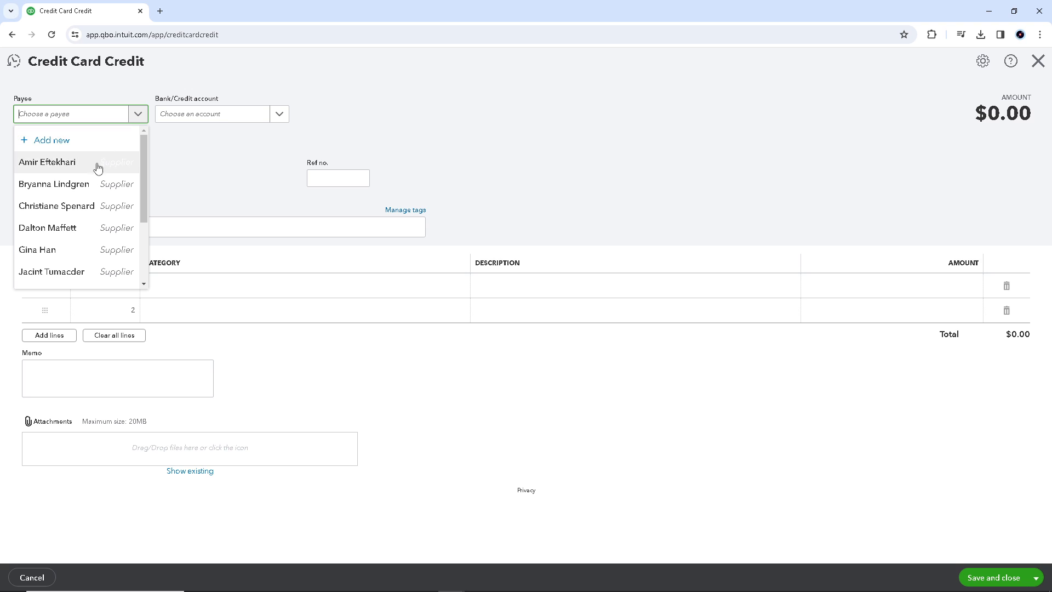
pyautogui.moveTo(68, 254)
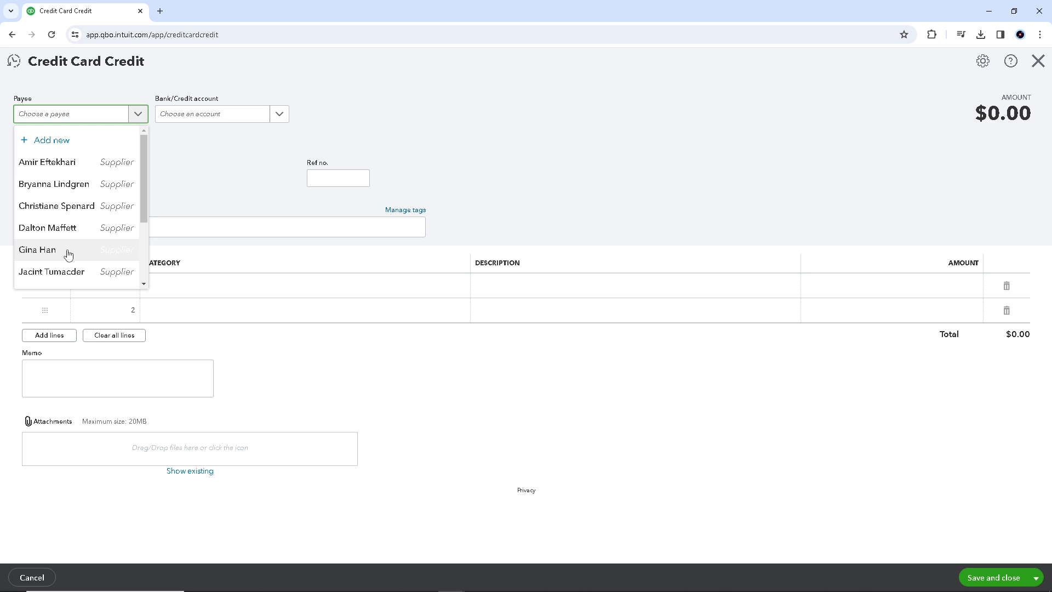
pyautogui.click(37, 249)
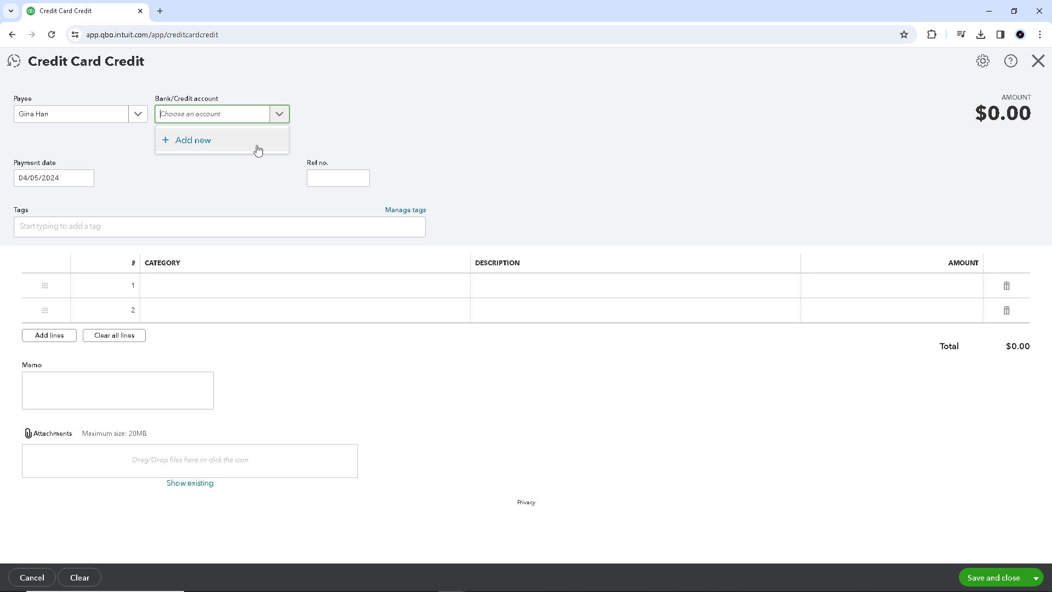
pyautogui.click(175, 146)
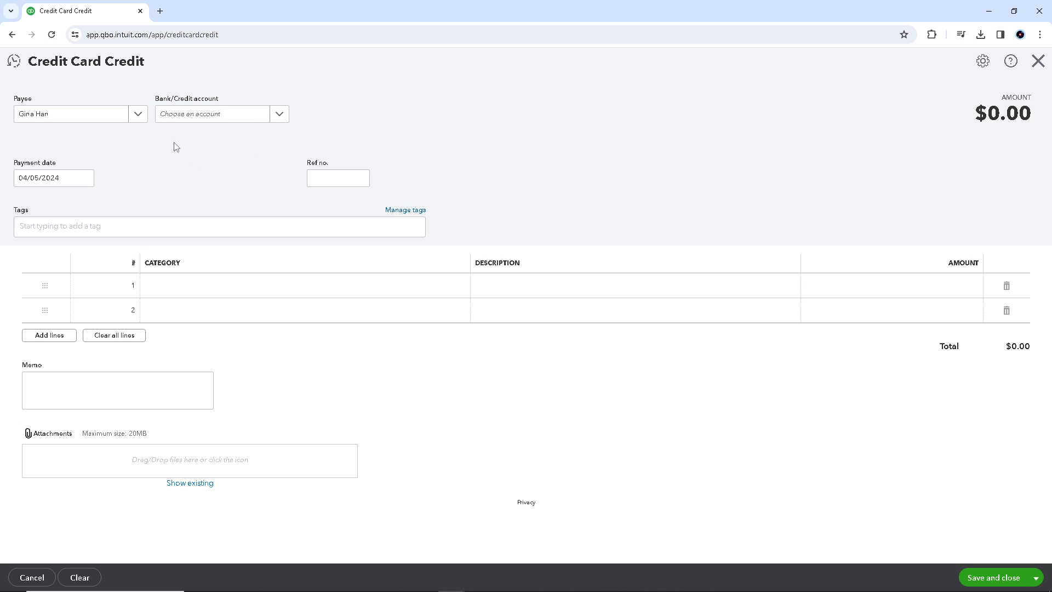
pyautogui.click(85, 178)
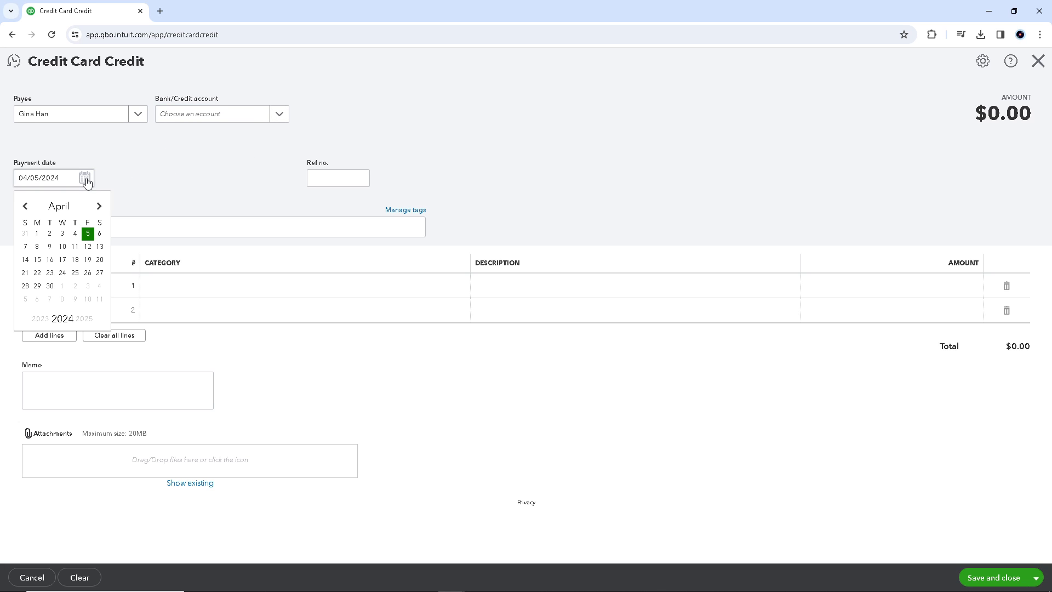
pyautogui.moveTo(41, 252)
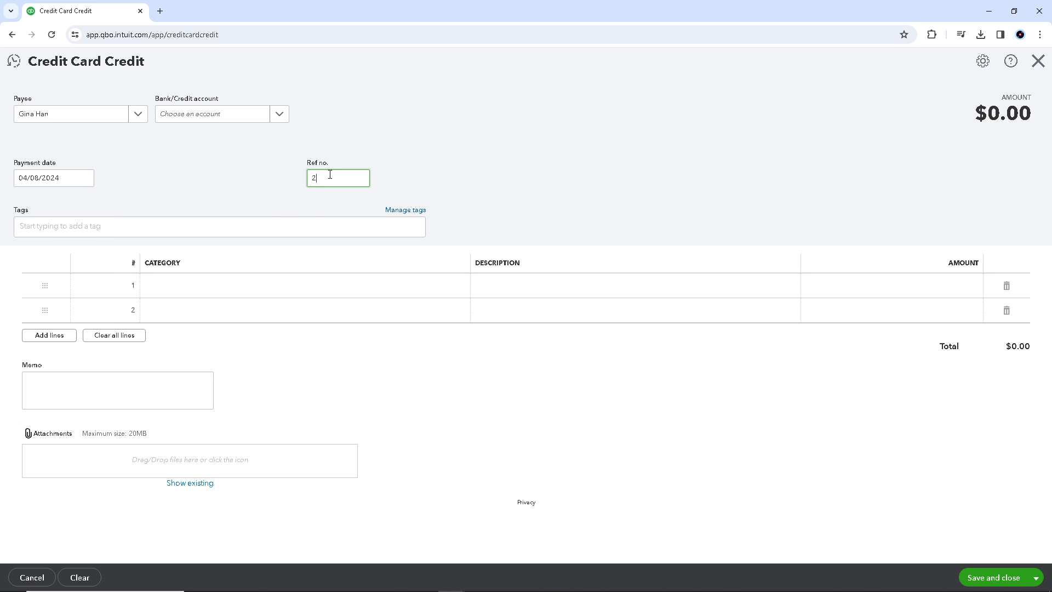
pyautogui.write('2132')
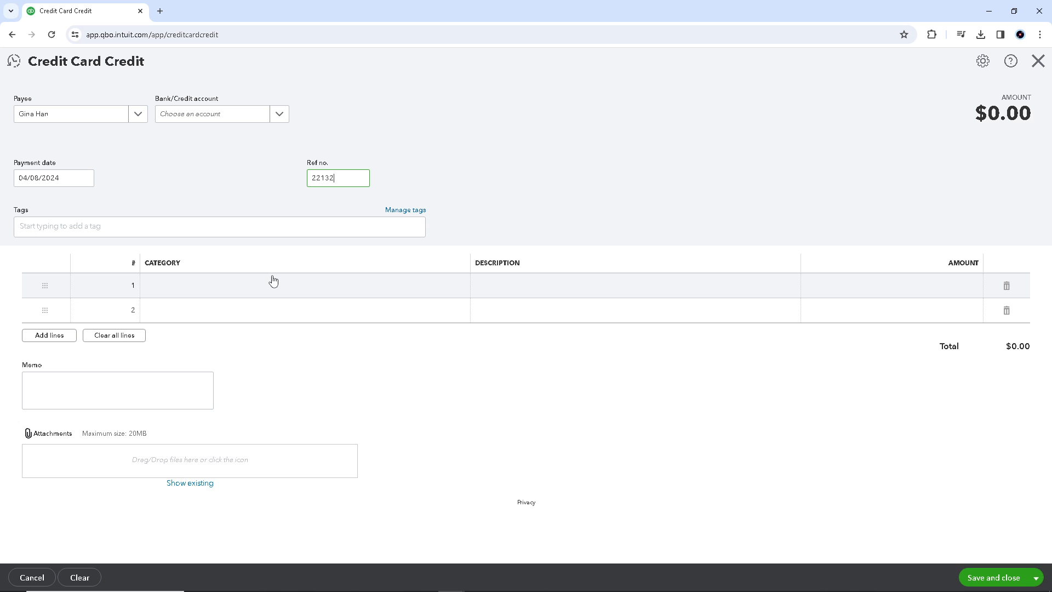
pyautogui.moveTo(273, 257)
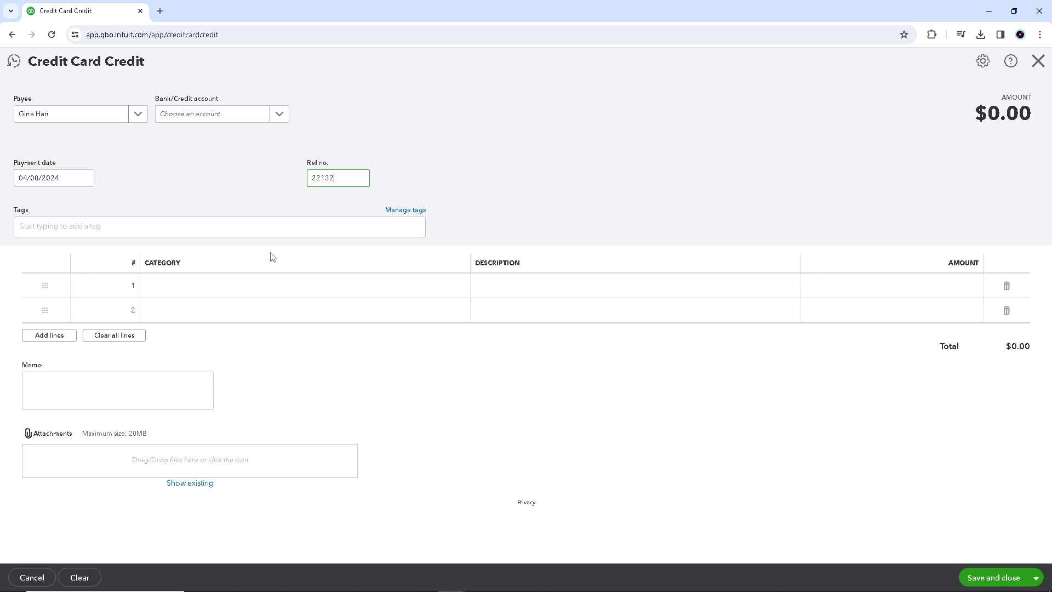
pyautogui.moveTo(289, 141)
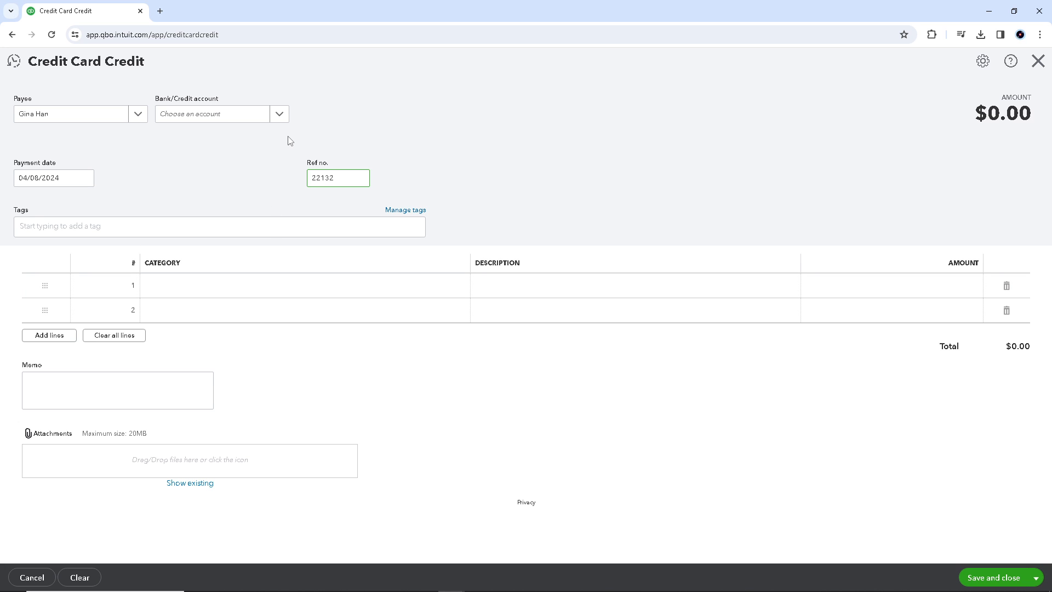
pyautogui.click(279, 113)
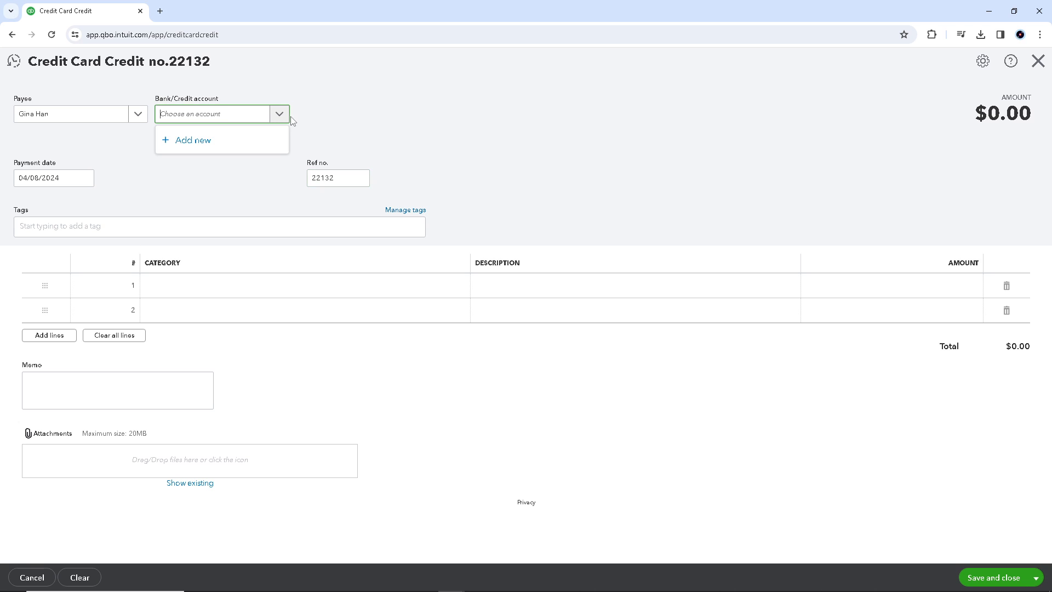
# Step: Add a new Credit Card account with opening balance 1000 and save it
pyautogui.click(193, 139)
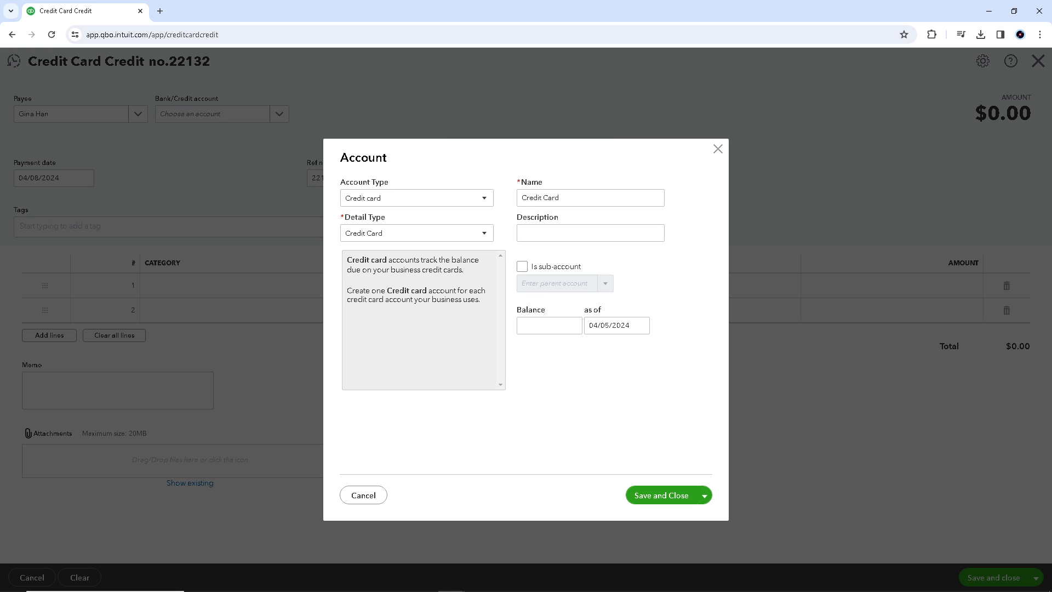
pyautogui.moveTo(530, 265)
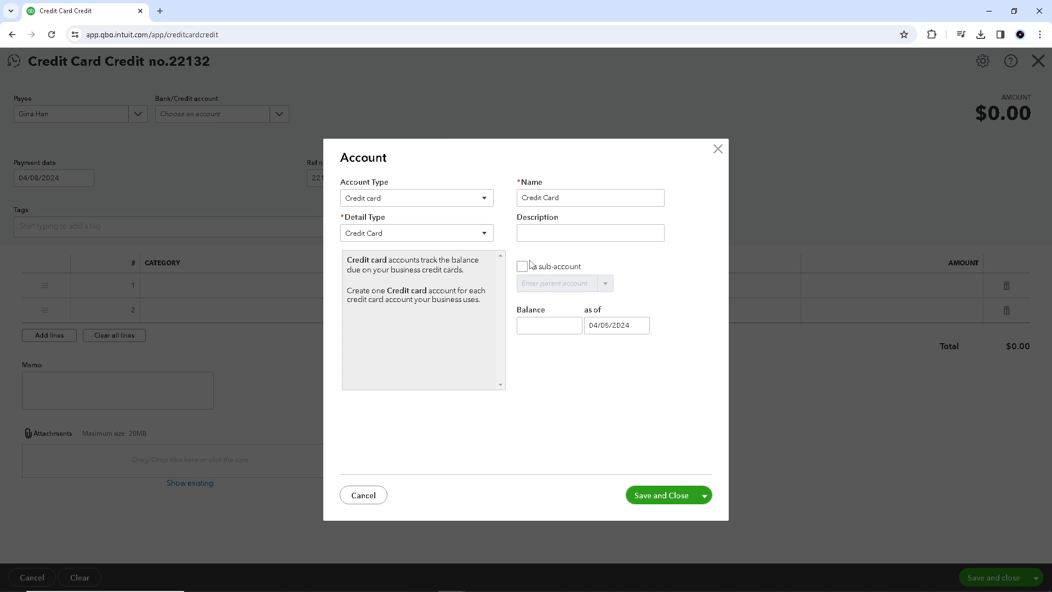
pyautogui.click(549, 325)
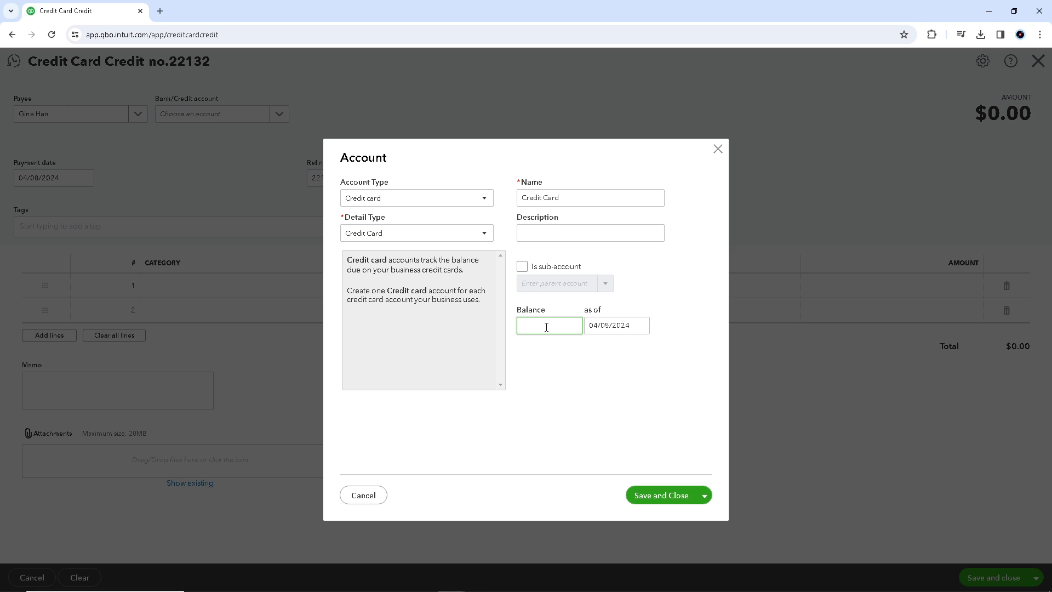
pyautogui.write('20')
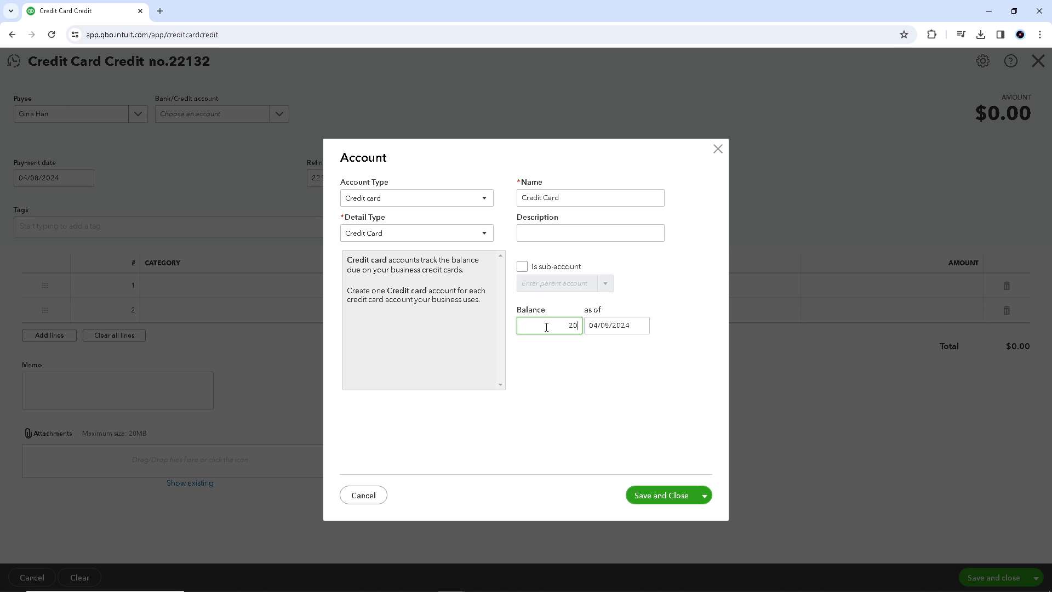
pyautogui.write('100')
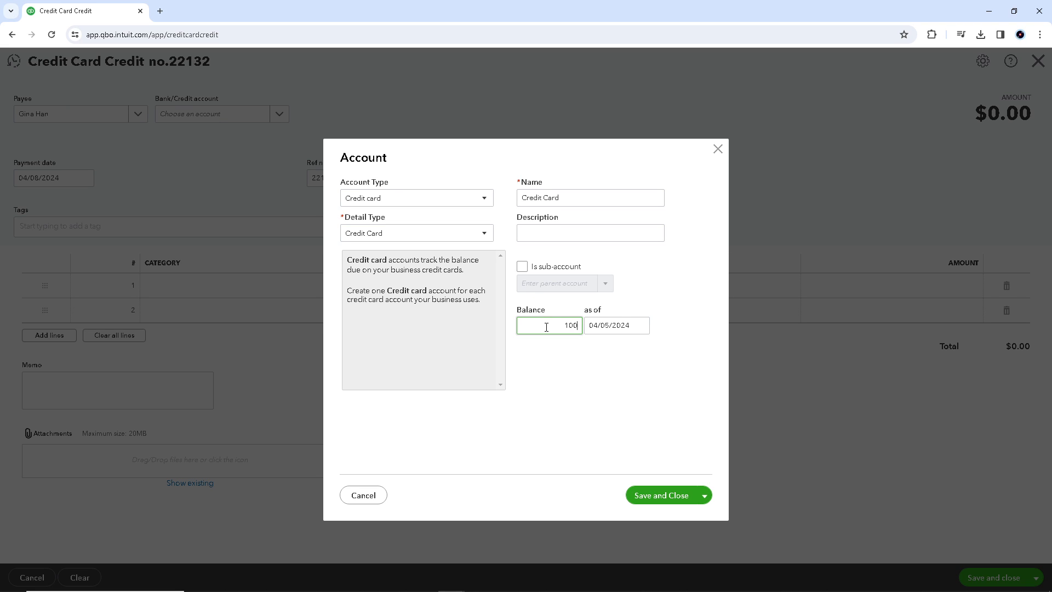
pyautogui.write('0')
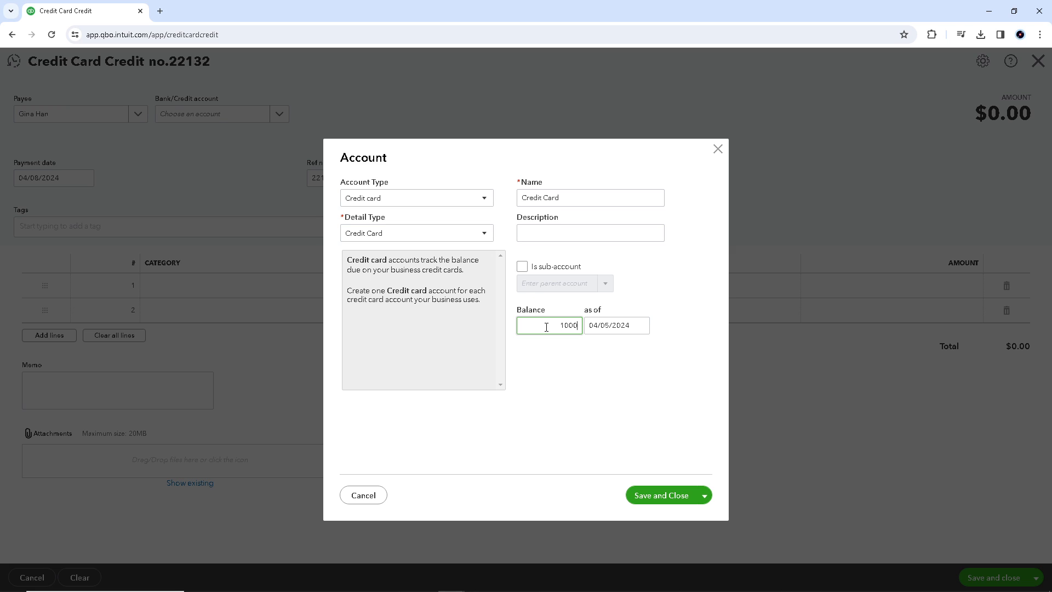
pyautogui.moveTo(714, 461)
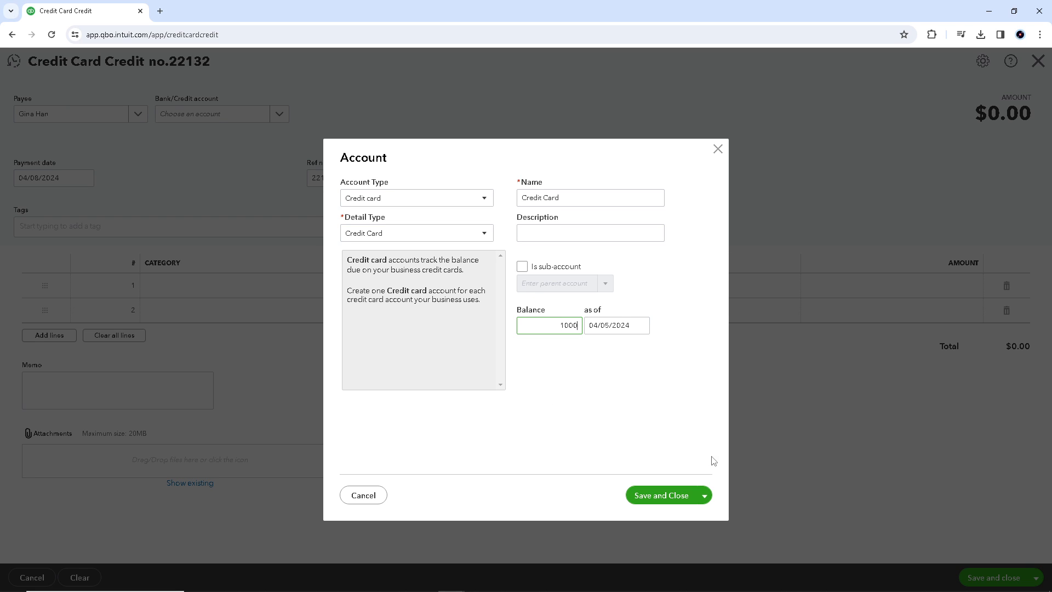
pyautogui.click(661, 496)
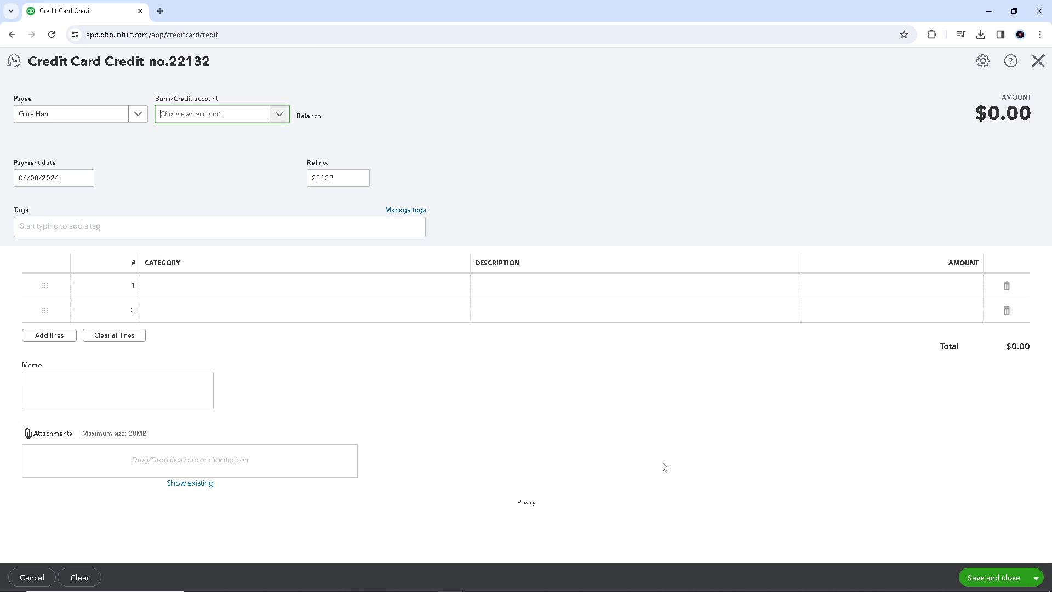
# Step: Charge the credit to the new Credit Card account showing $1,000.00
pyautogui.click(212, 113)
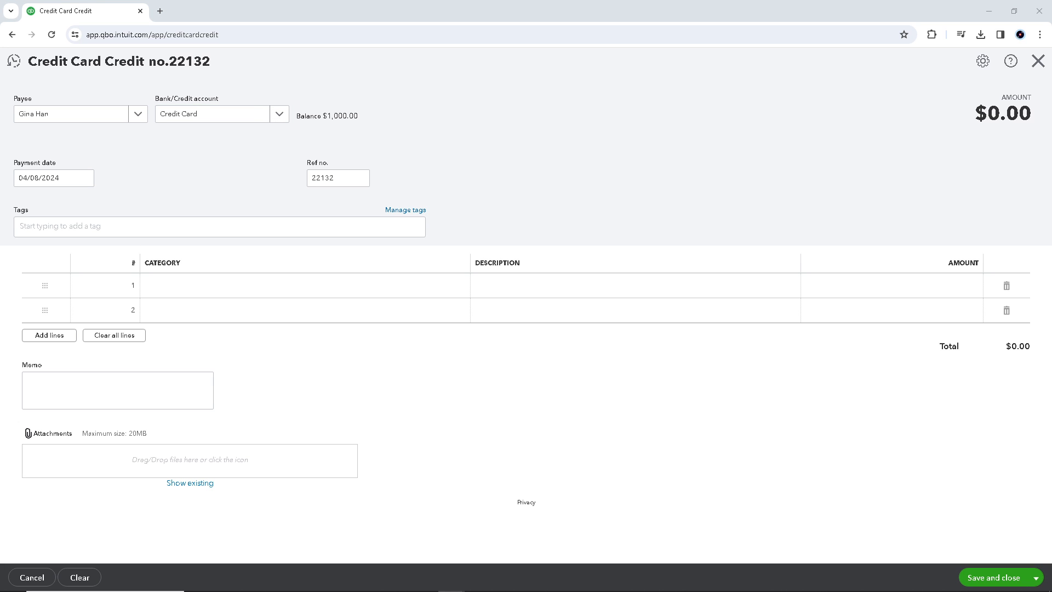
pyautogui.moveTo(537, 405)
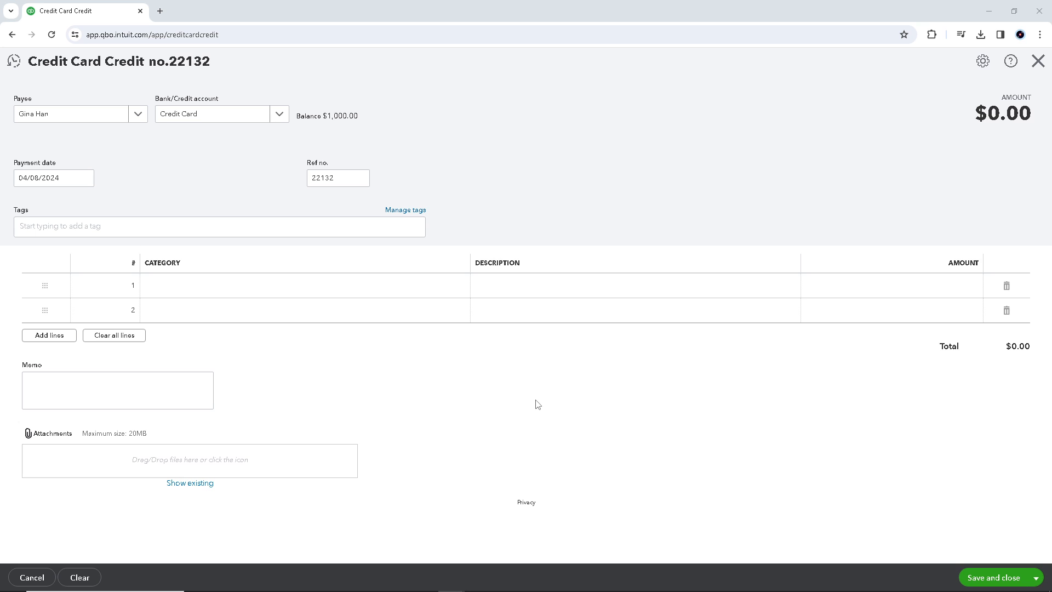
pyautogui.moveTo(453, 325)
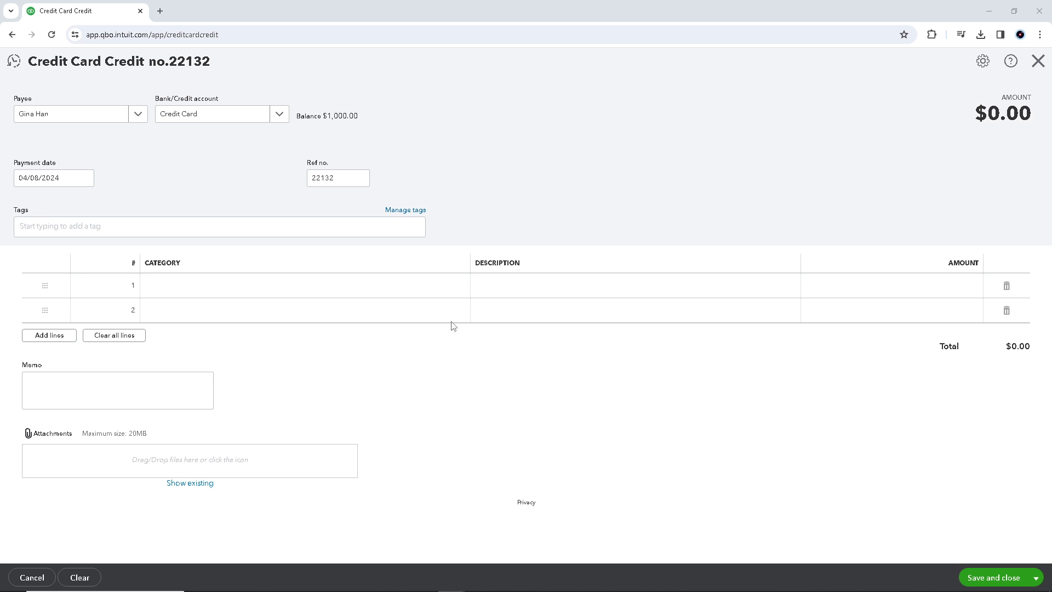
pyautogui.moveTo(519, 366)
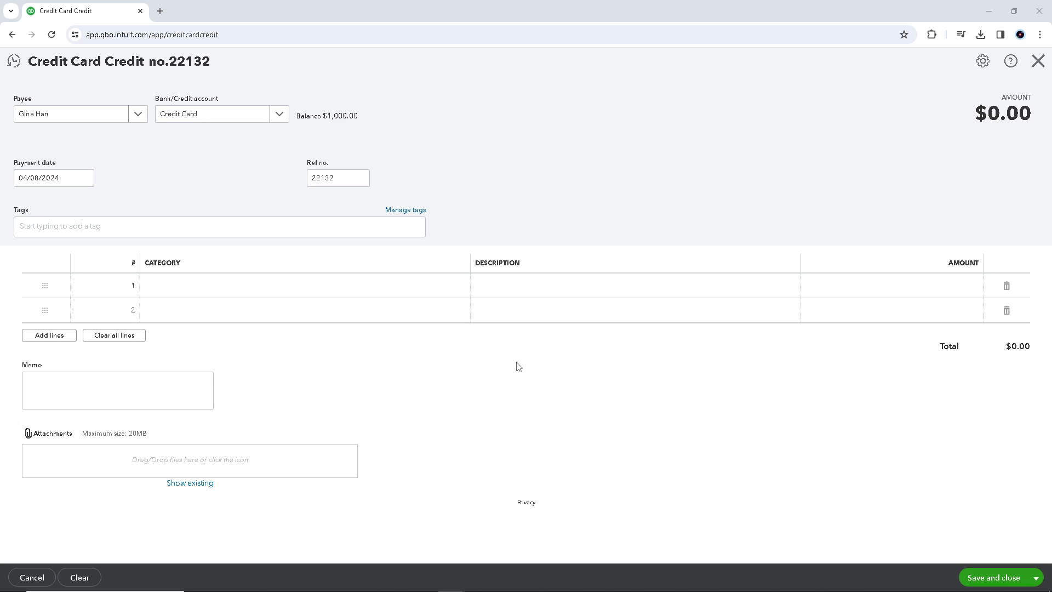
pyautogui.moveTo(446, 386)
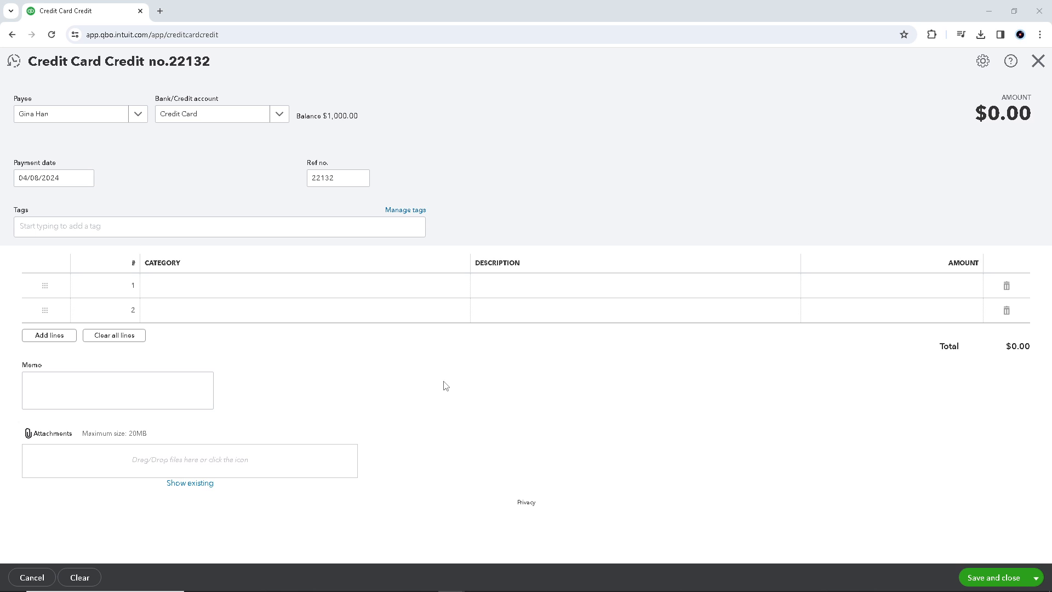
pyautogui.moveTo(490, 384)
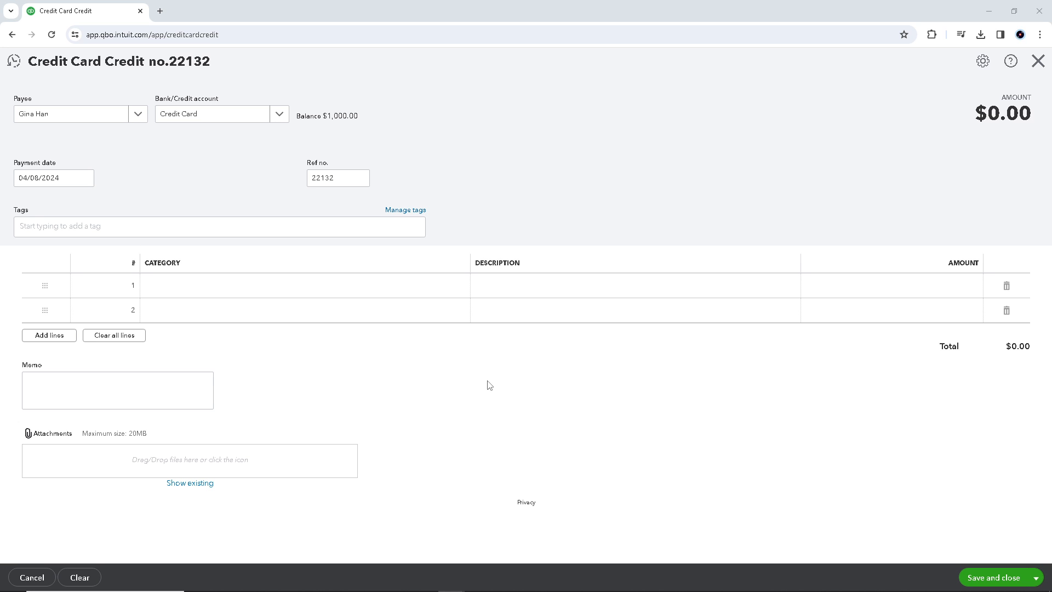
pyautogui.moveTo(529, 383)
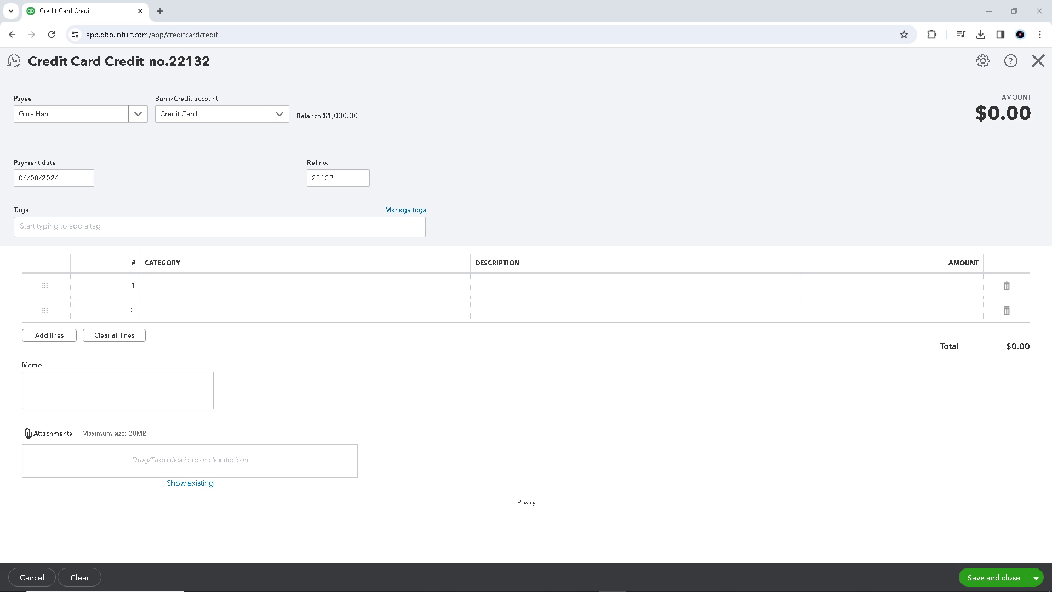
pyautogui.moveTo(859, 433)
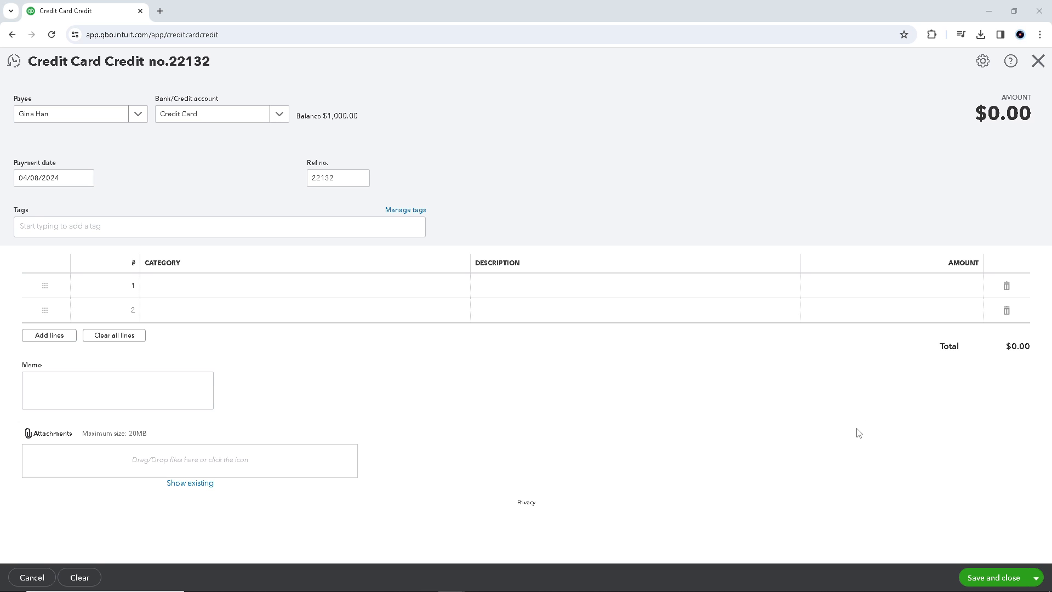
pyautogui.moveTo(800, 442)
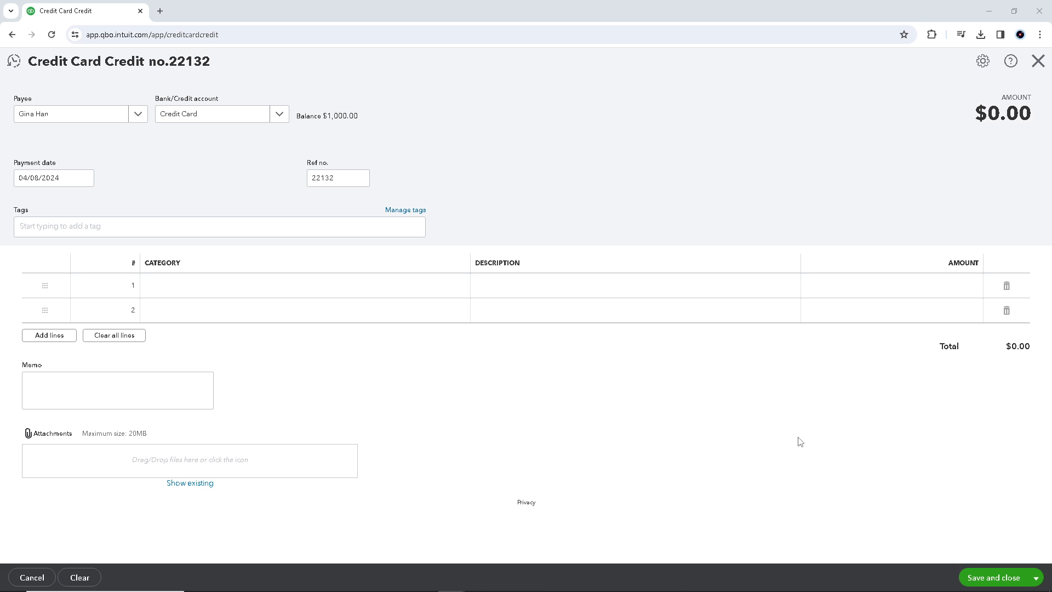
pyautogui.moveTo(770, 441)
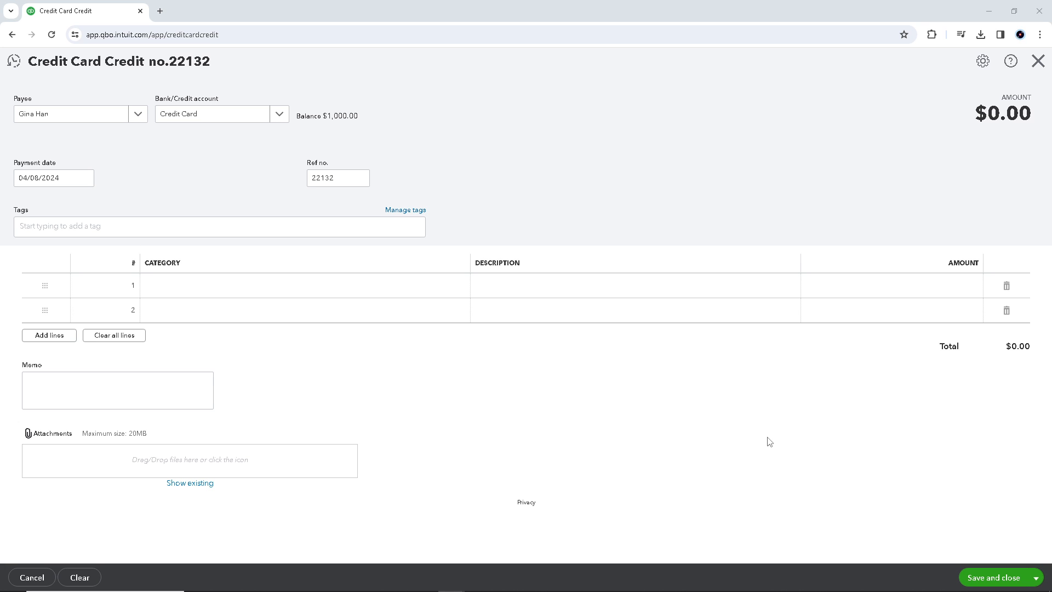
pyautogui.moveTo(717, 439)
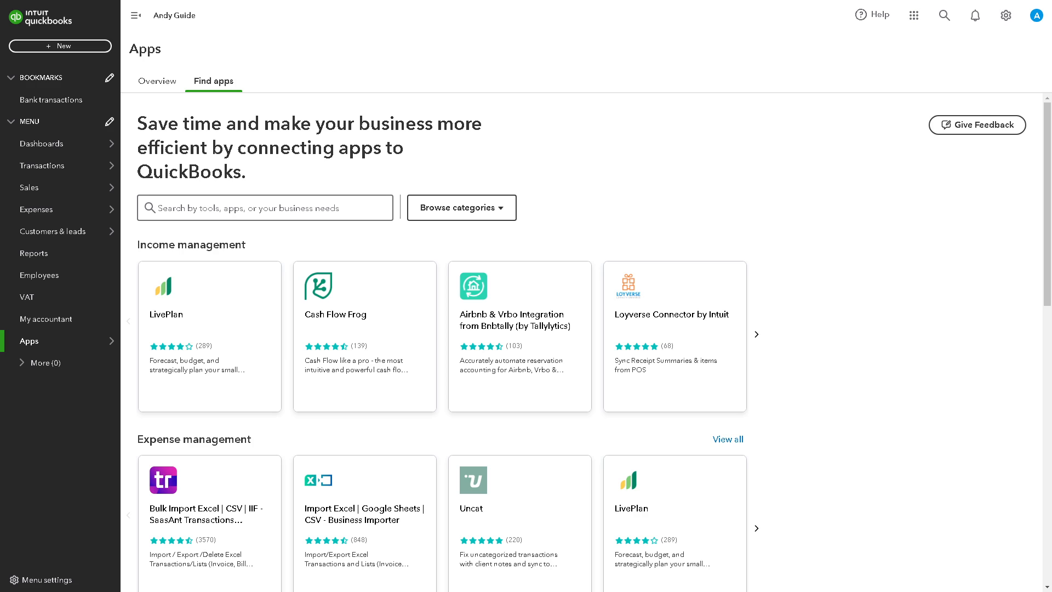
pyautogui.moveTo(703, 327)
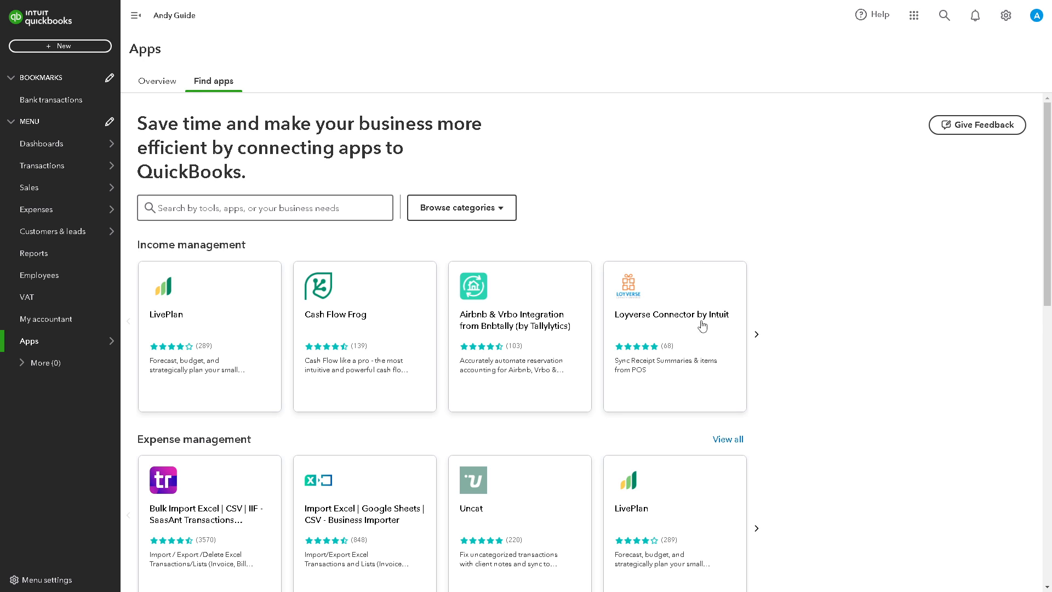
pyautogui.moveTo(546, 341)
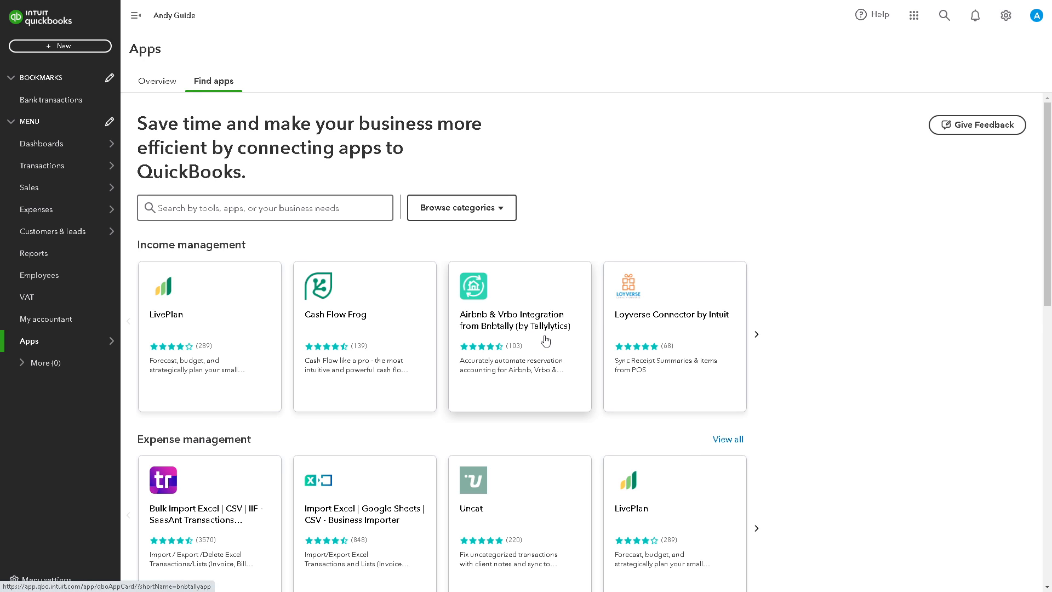
pyautogui.moveTo(546, 335)
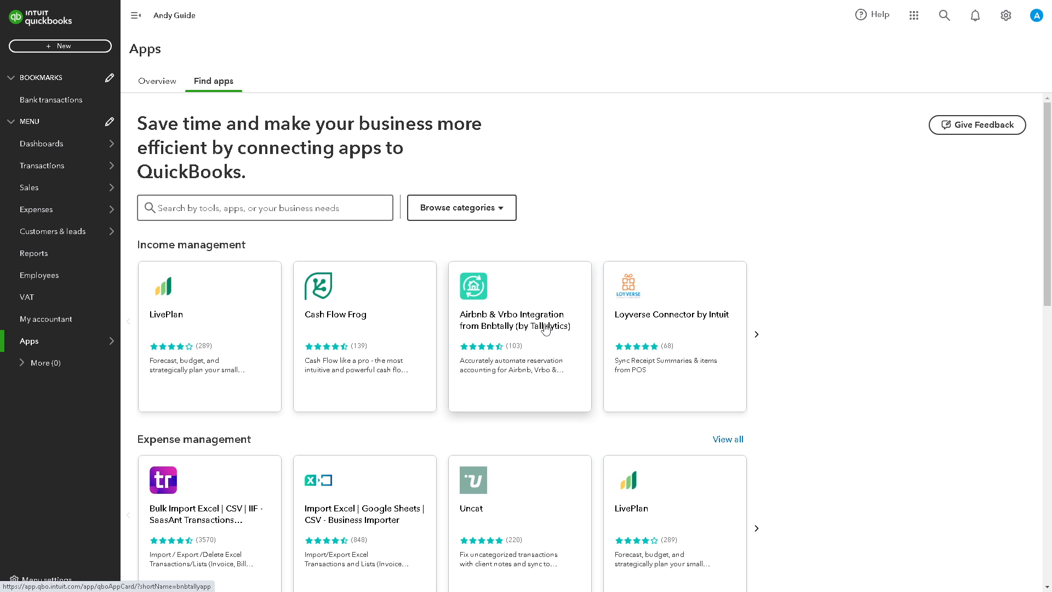
pyautogui.moveTo(444, 310)
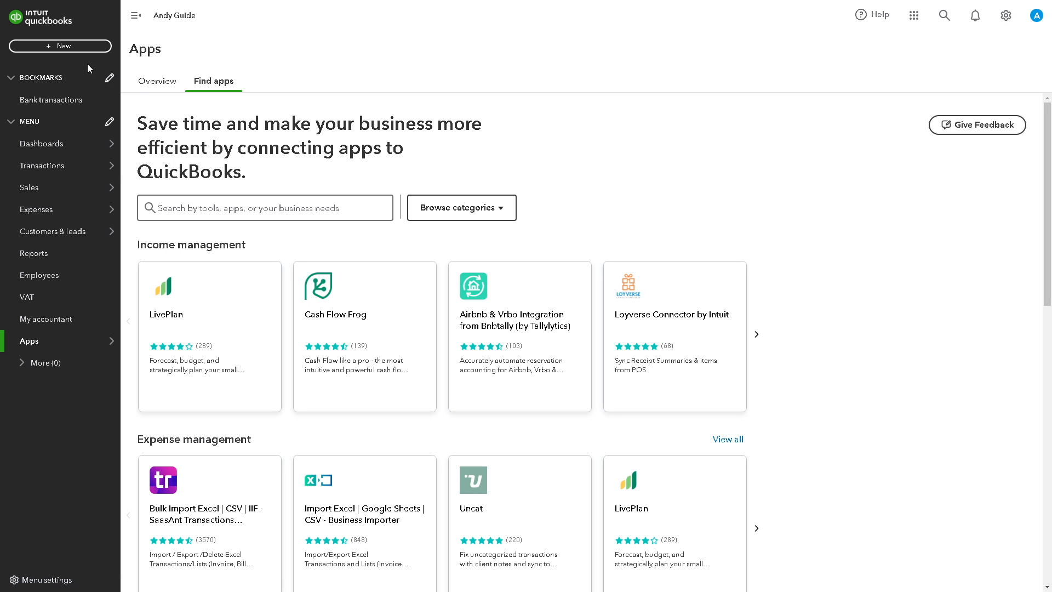
pyautogui.moveTo(79, 53)
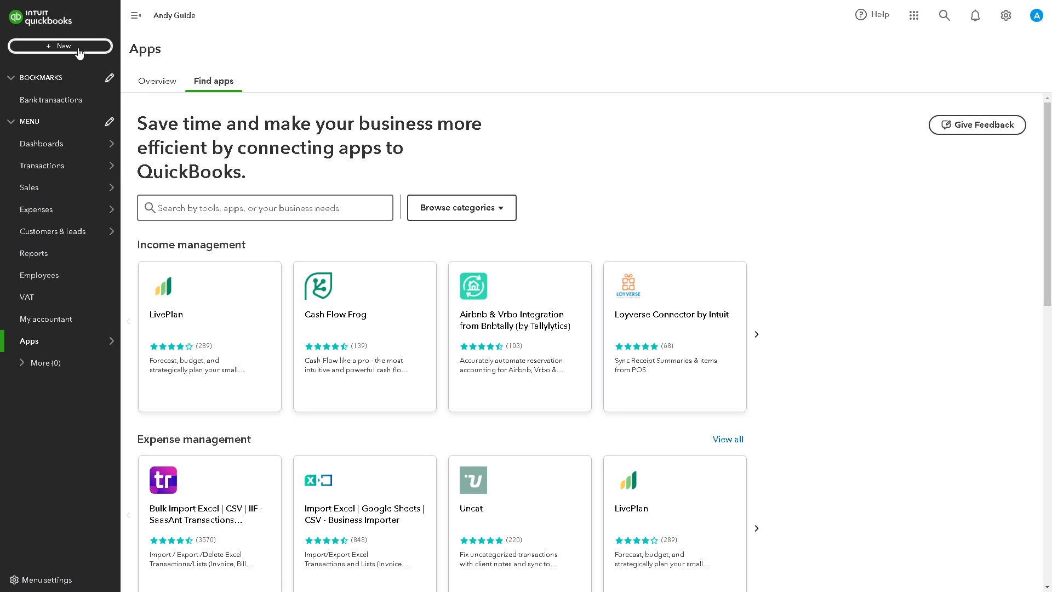
pyautogui.click(60, 46)
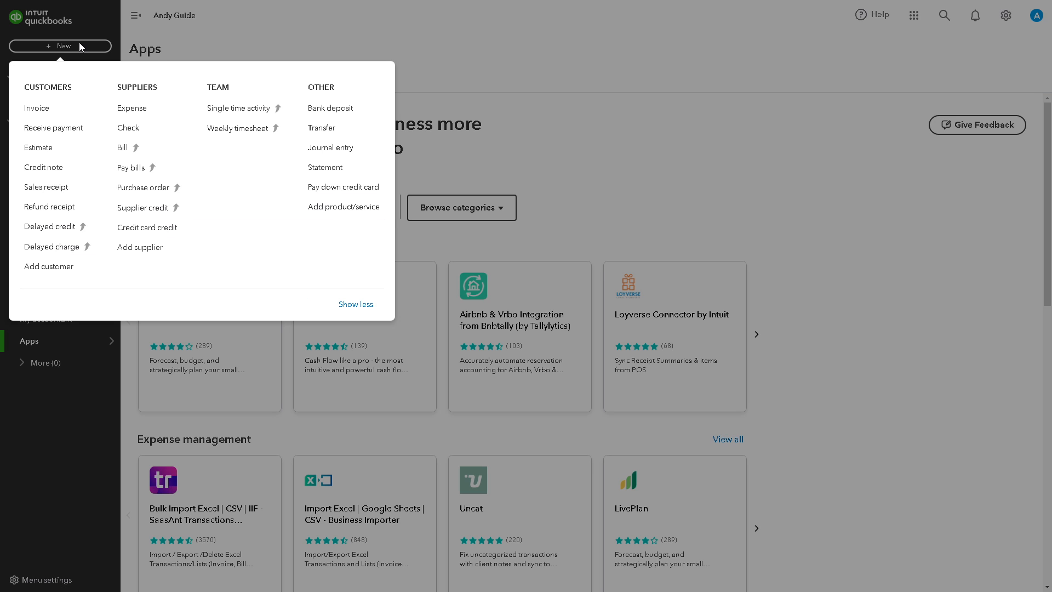
pyautogui.moveTo(330, 108)
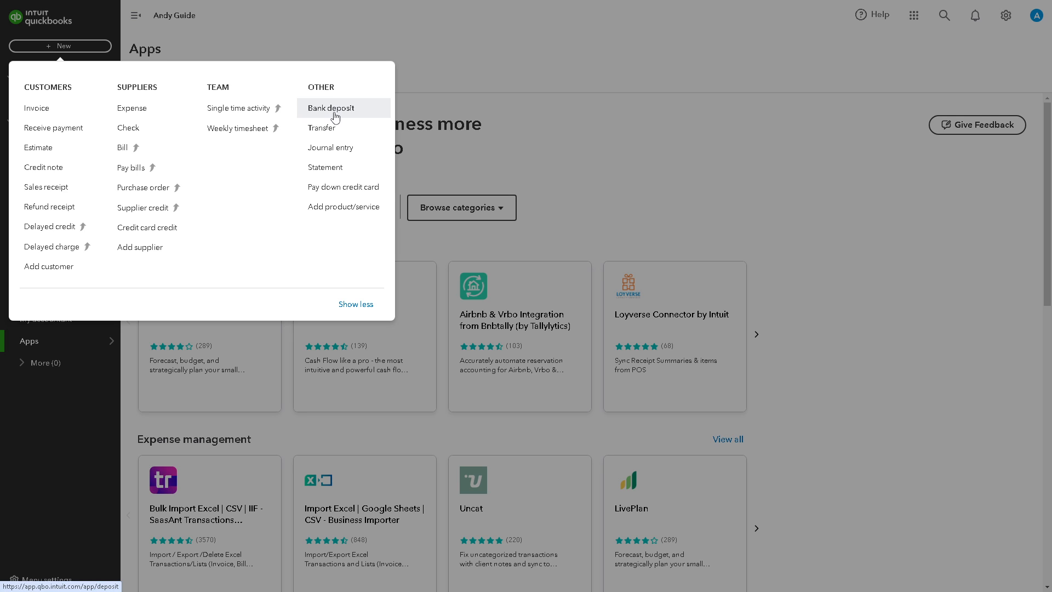
pyautogui.click(331, 109)
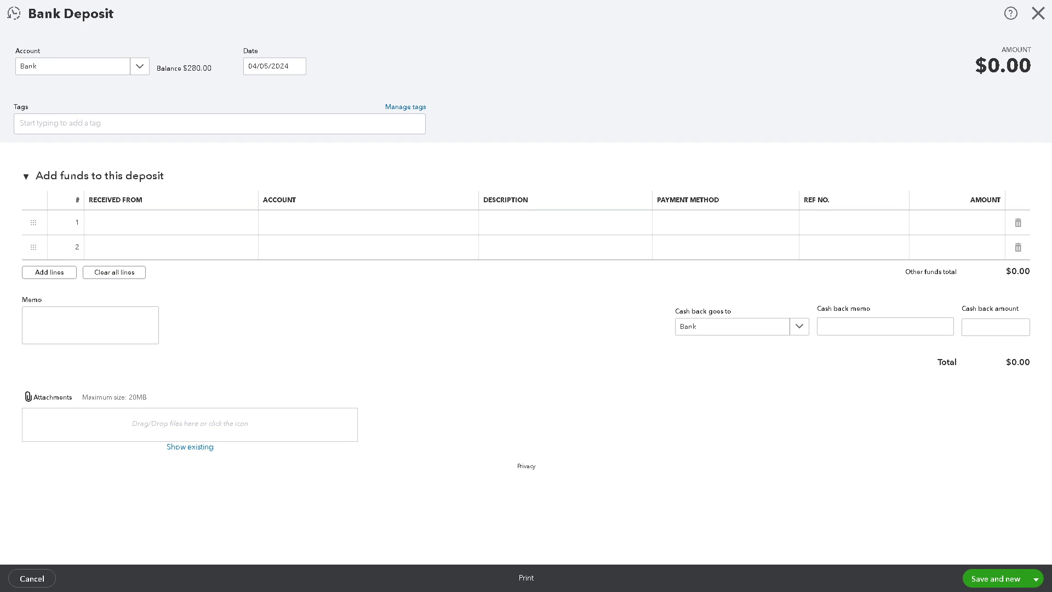
pyautogui.moveTo(280, 172)
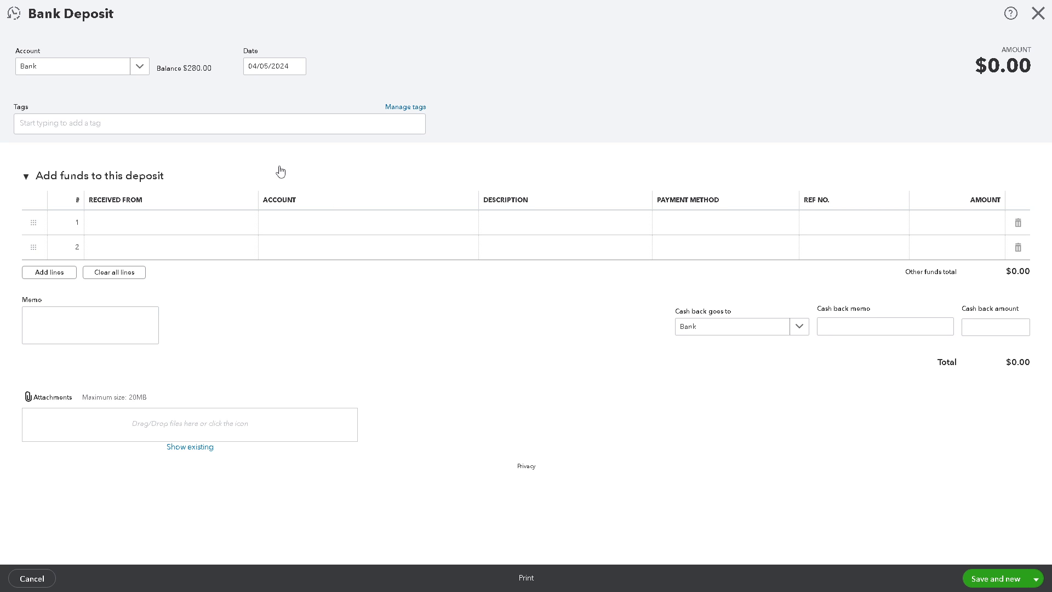
pyautogui.moveTo(247, 223)
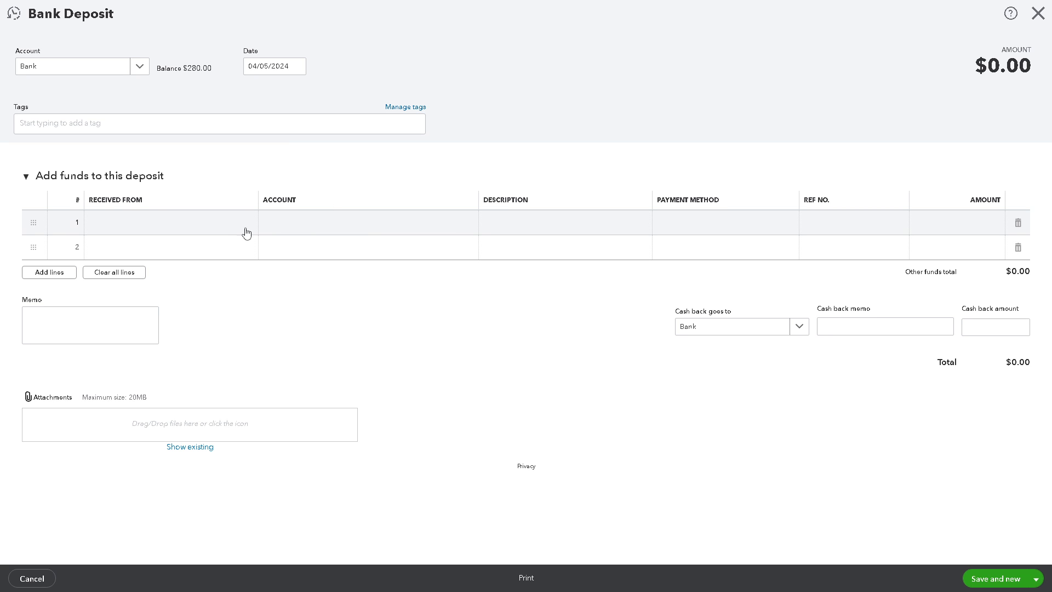
pyautogui.moveTo(227, 227)
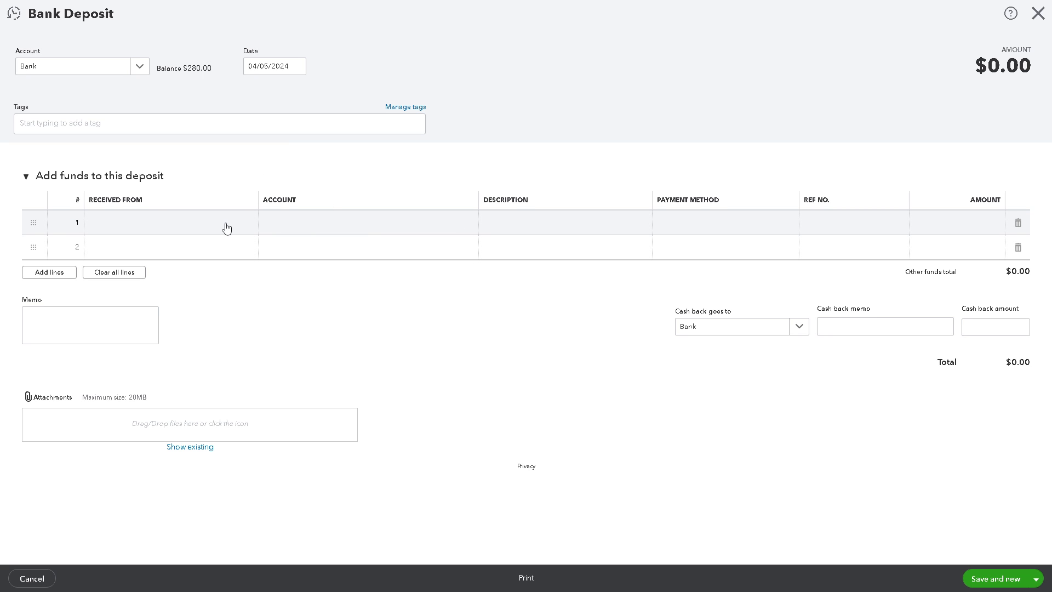
pyautogui.moveTo(465, 240)
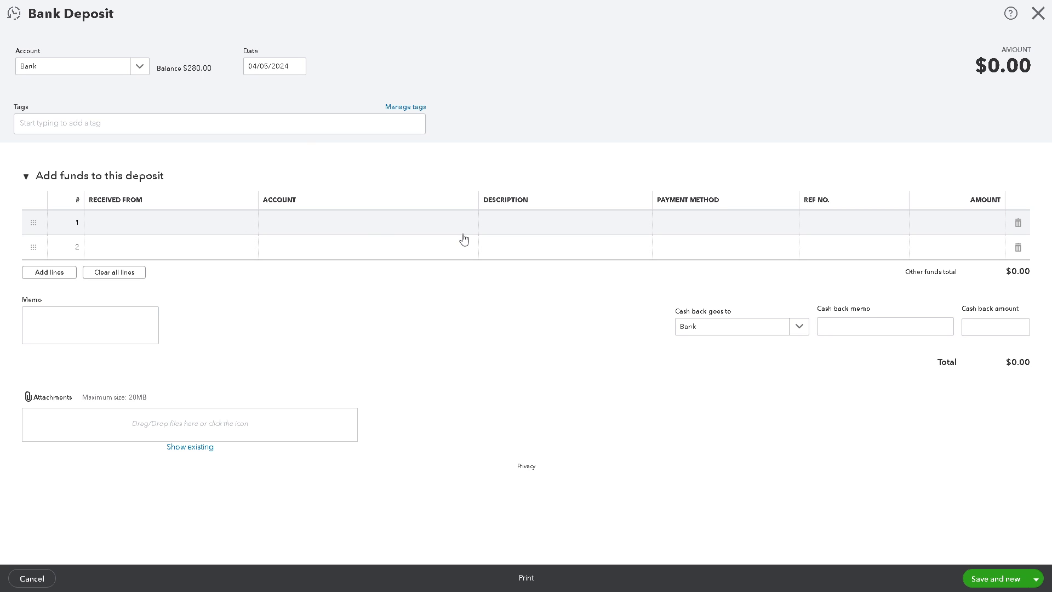
pyautogui.moveTo(842, 227)
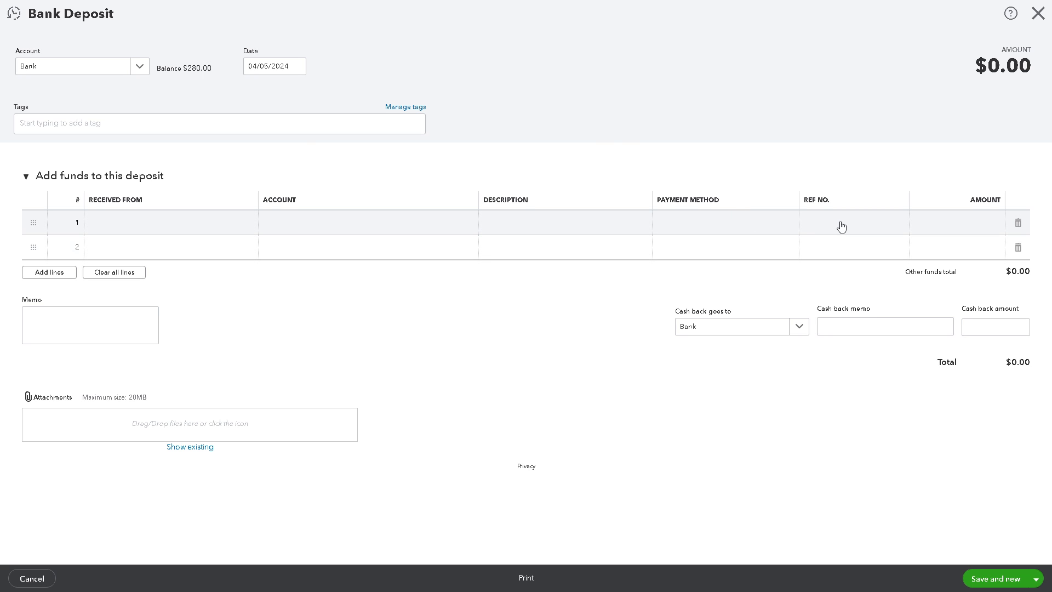
# Step: Enter 500.00 to Checking on the deposit's first line, totaling $500.00
pyautogui.click(964, 223)
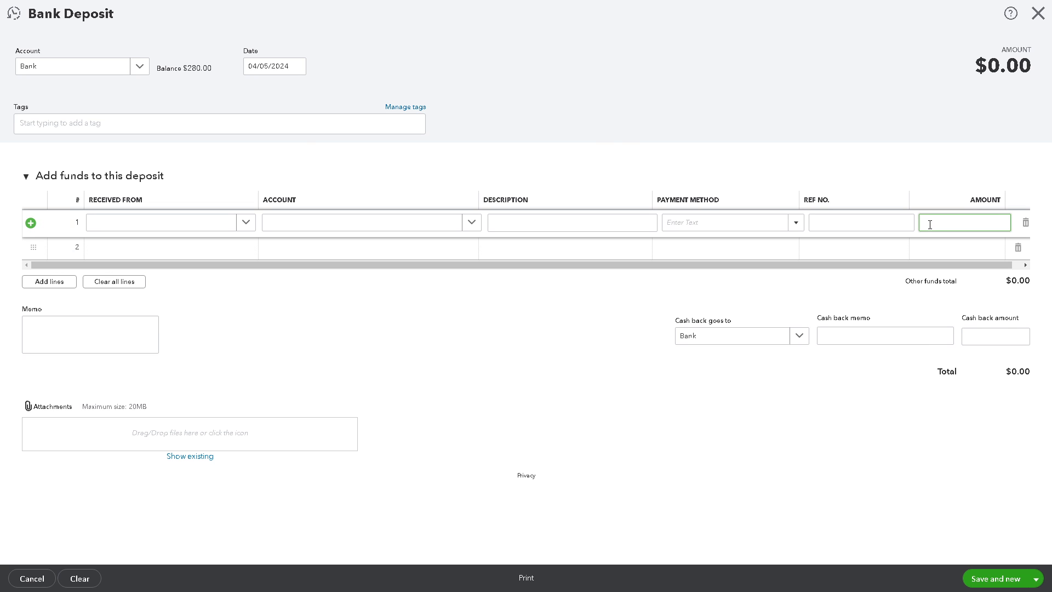
pyautogui.write('500')
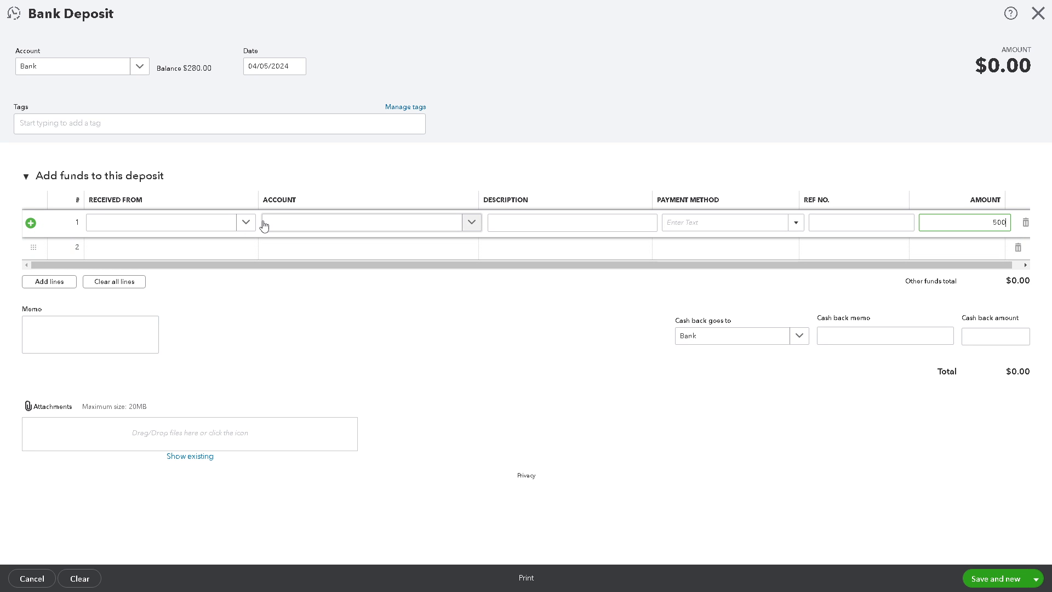
pyautogui.click(472, 223)
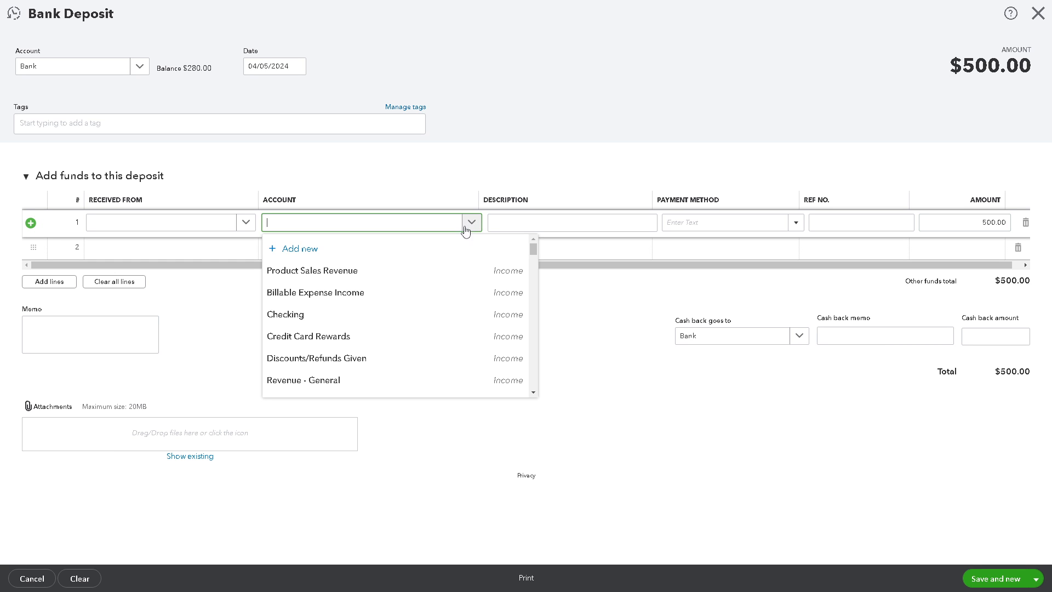
pyautogui.moveTo(393, 271)
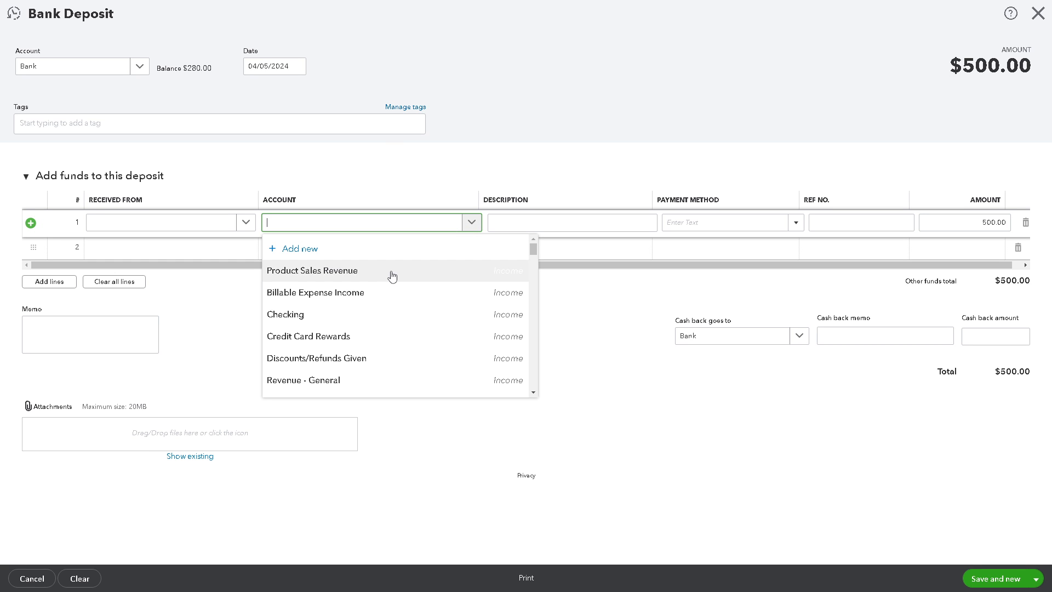
pyautogui.moveTo(335, 315)
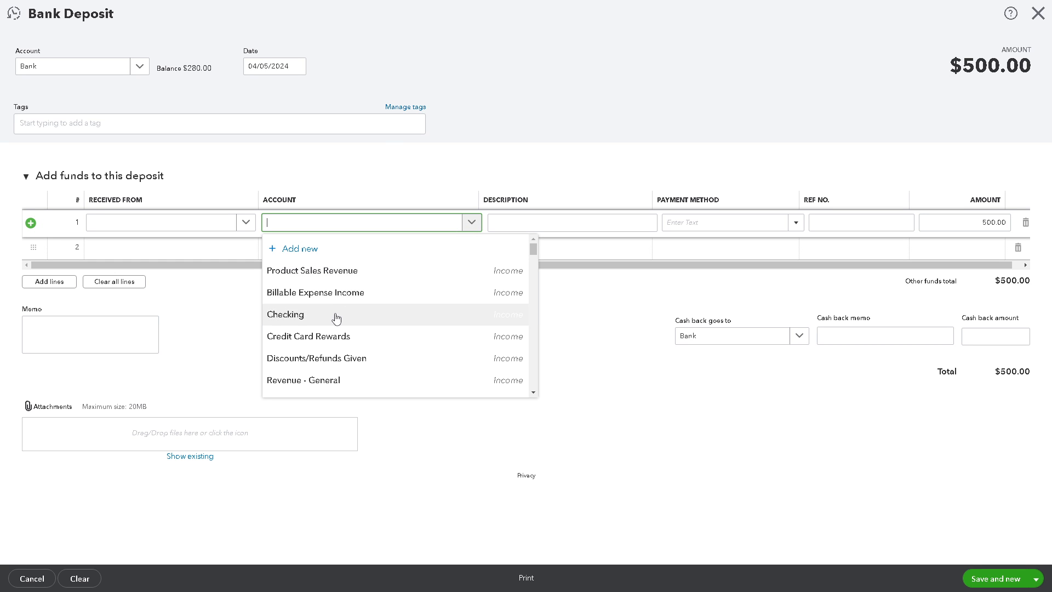
pyautogui.click(285, 314)
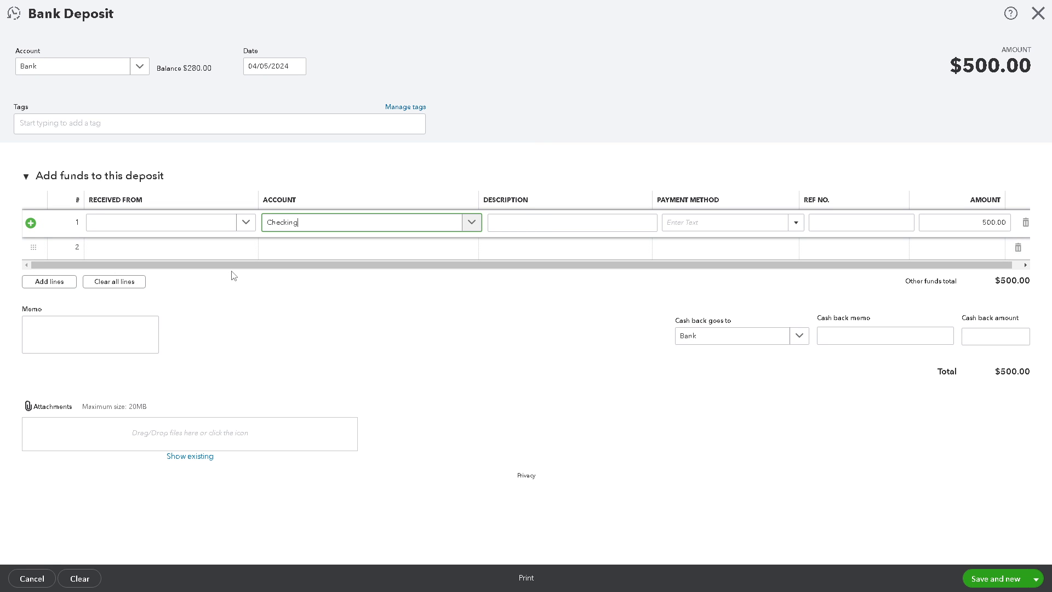
pyautogui.moveTo(229, 285)
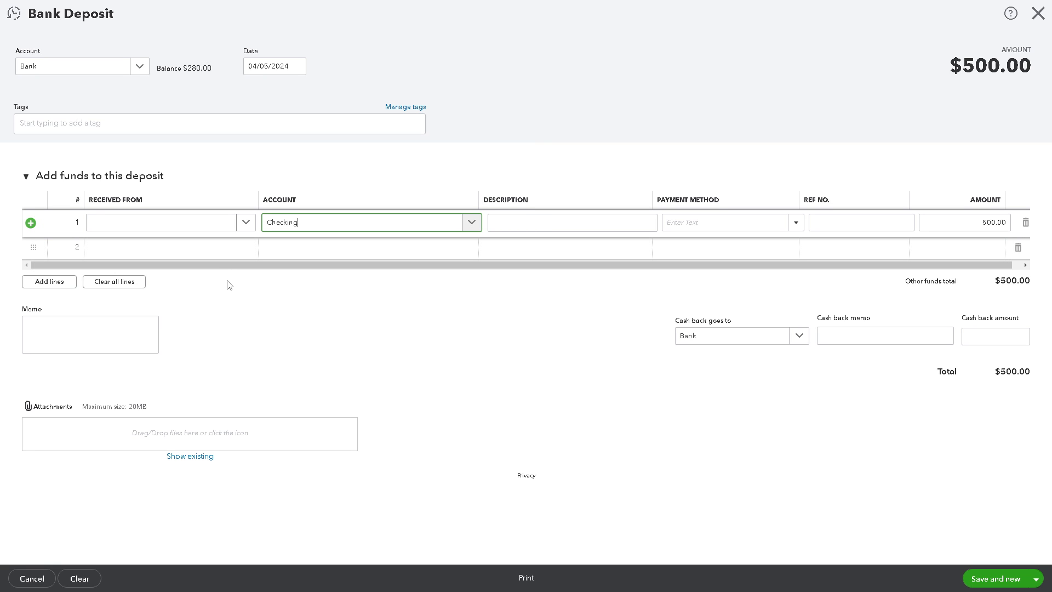
pyautogui.moveTo(244, 305)
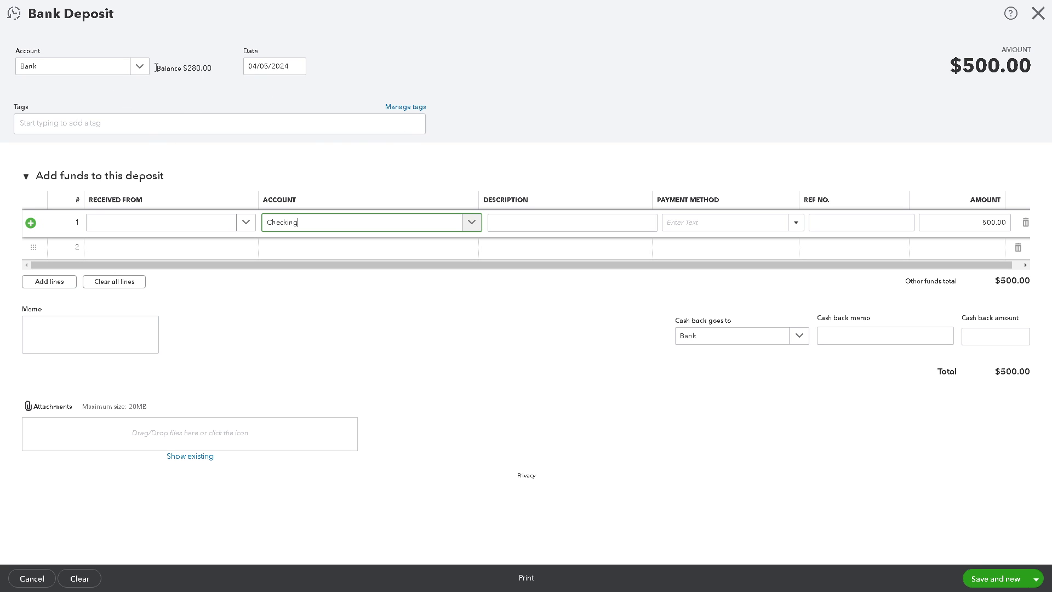
# Step: Write the memo "to enter a refund from a vendor in quickbooks" on the deposit
pyautogui.click(139, 66)
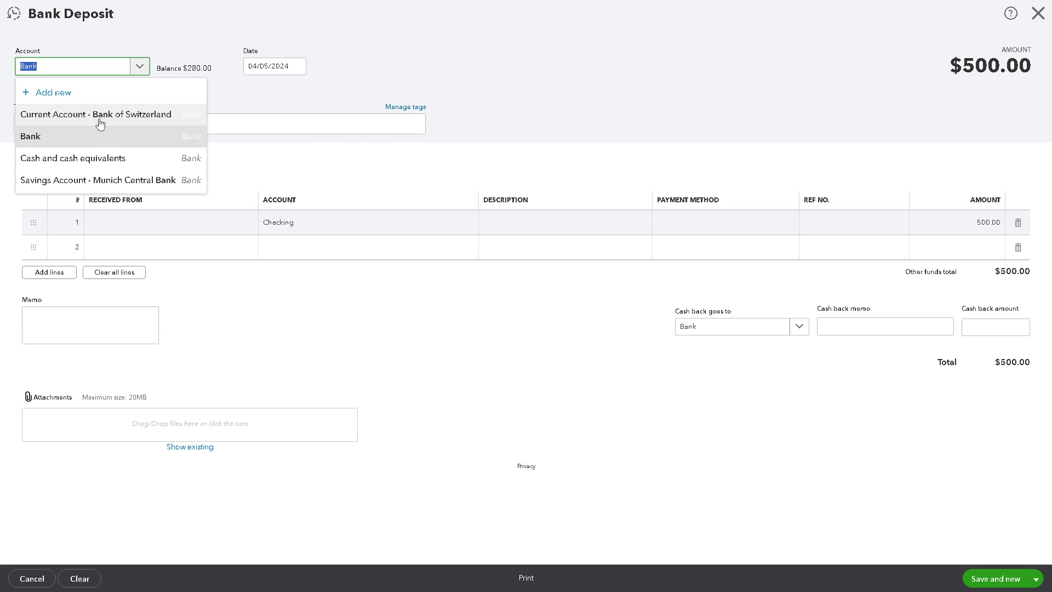
pyautogui.click(31, 136)
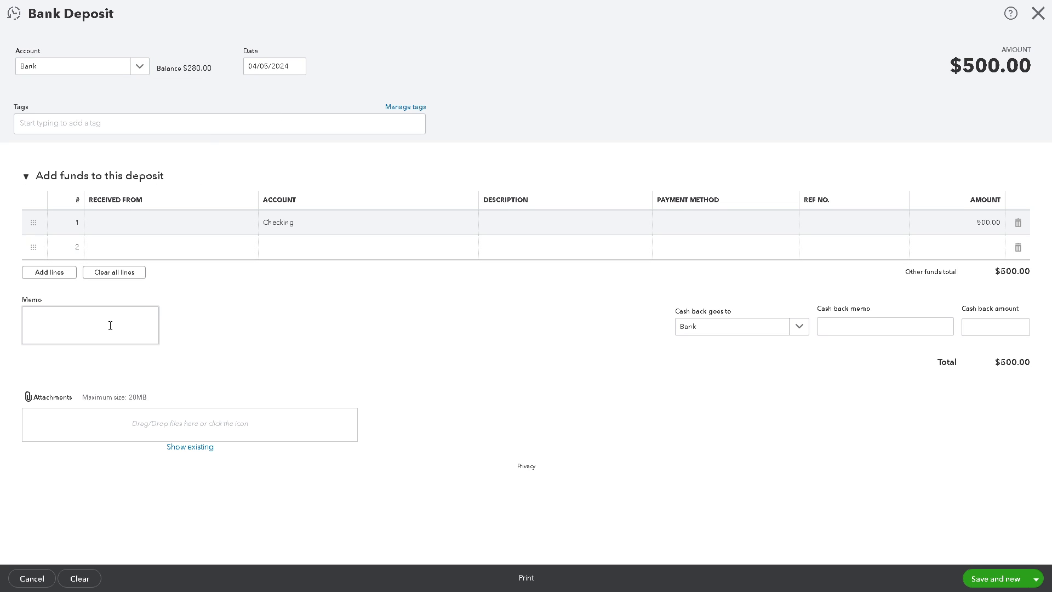
pyautogui.write('to enter a refund from a vendor in quickbooks')
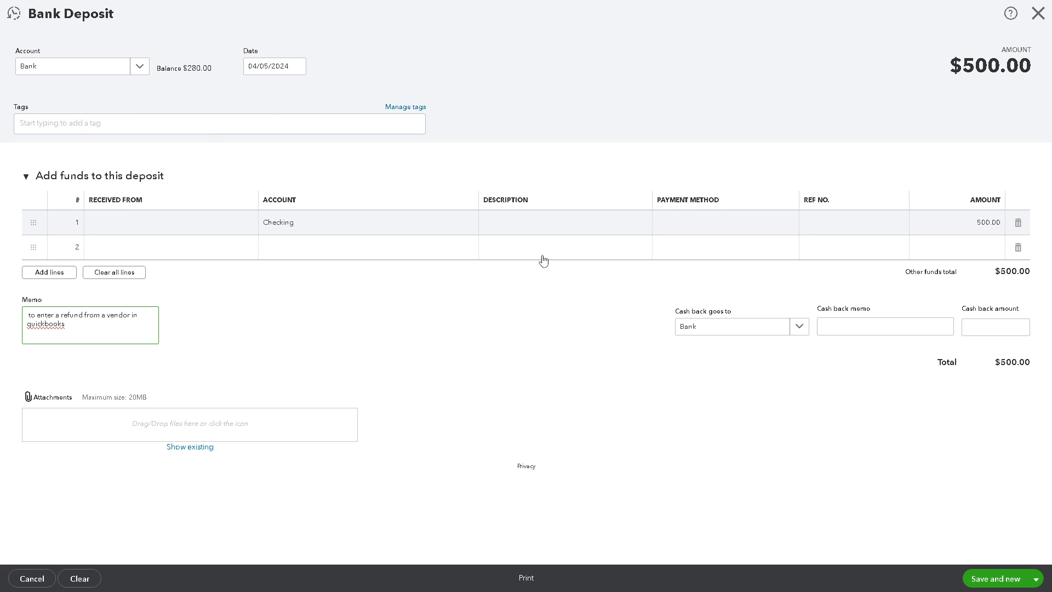
pyautogui.moveTo(95, 425)
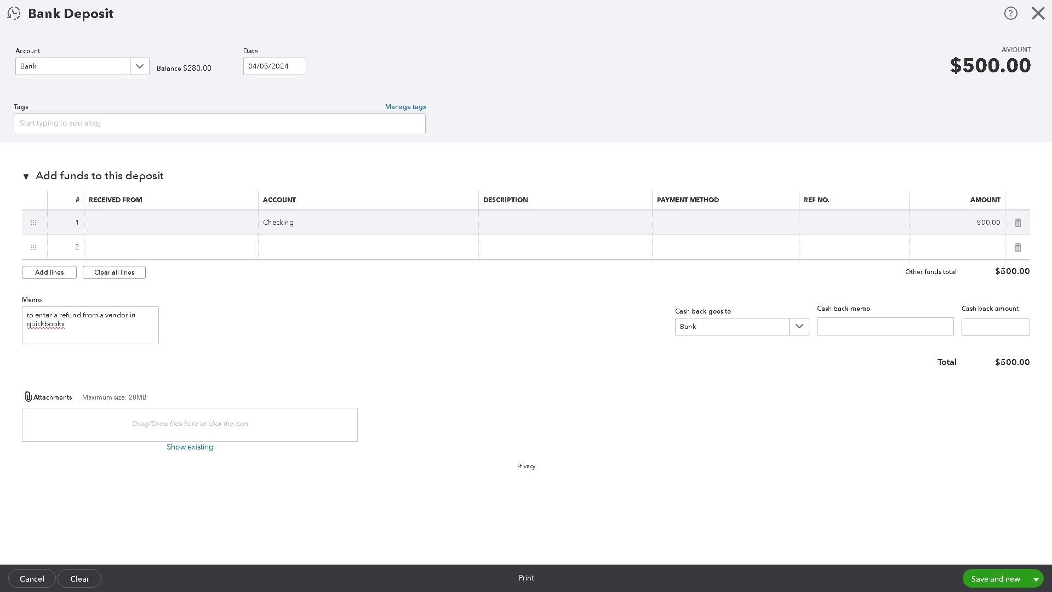
pyautogui.moveTo(603, 335)
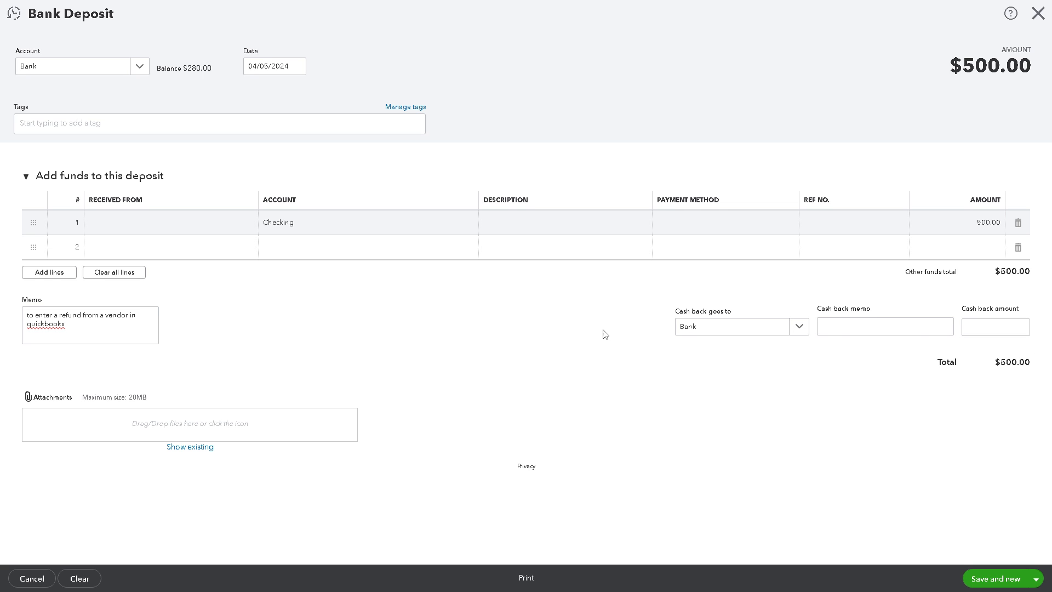
pyautogui.moveTo(492, 357)
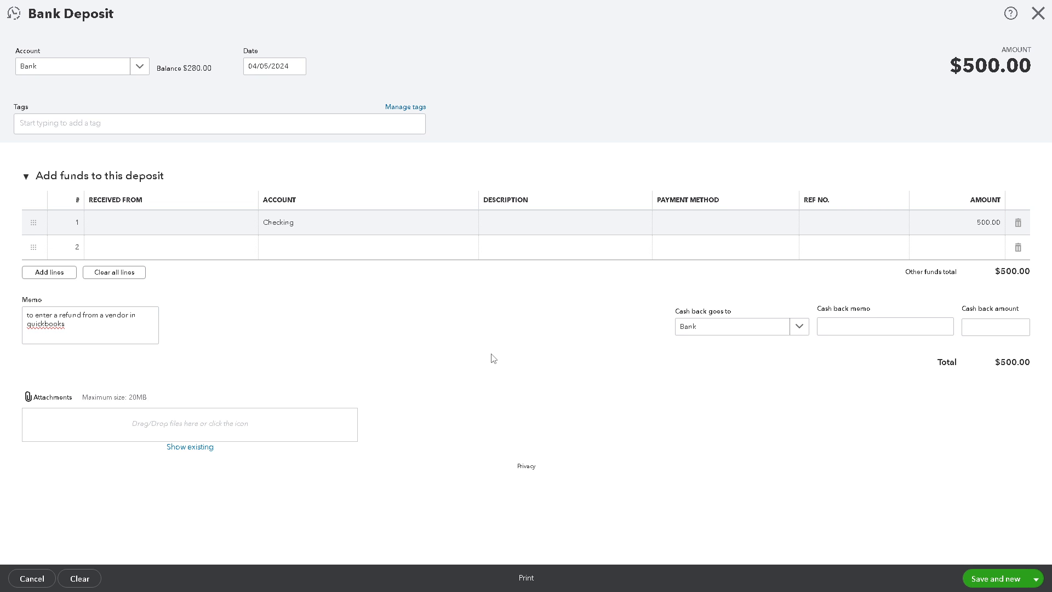
pyautogui.moveTo(191, 227)
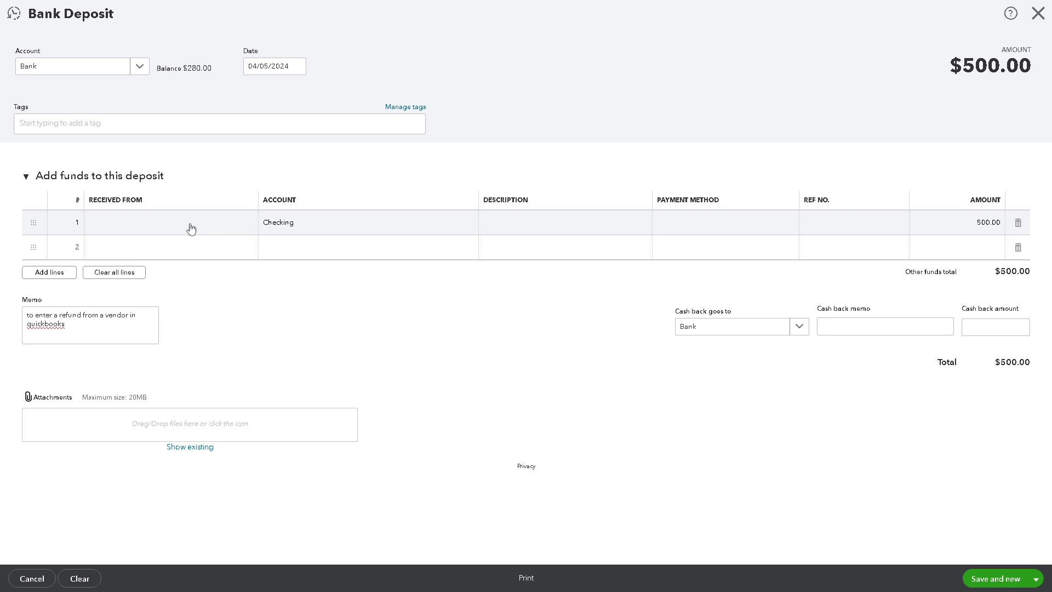
pyautogui.moveTo(381, 339)
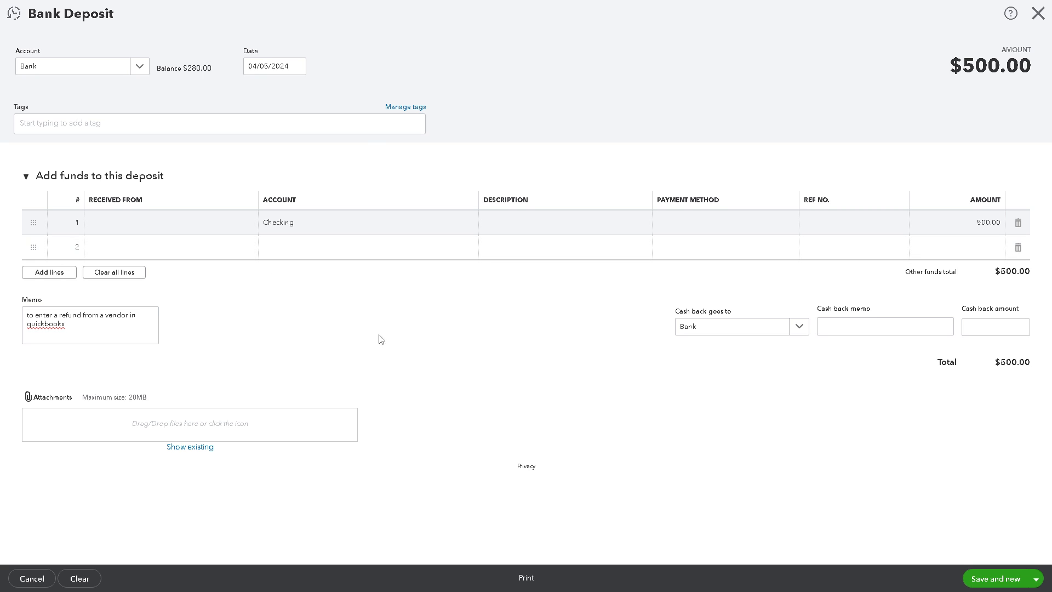
pyautogui.moveTo(339, 282)
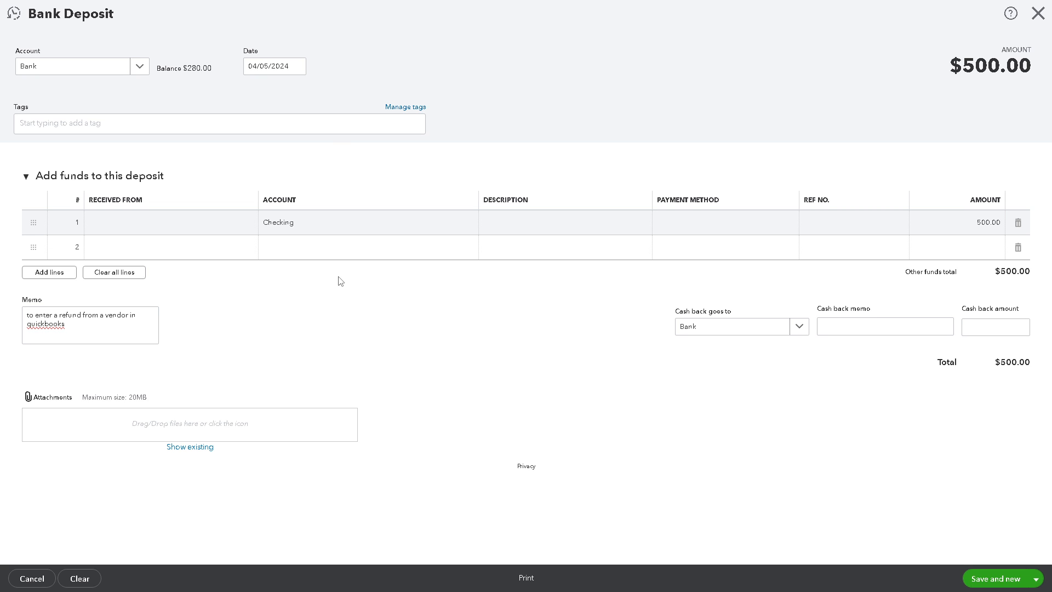
pyautogui.moveTo(926, 564)
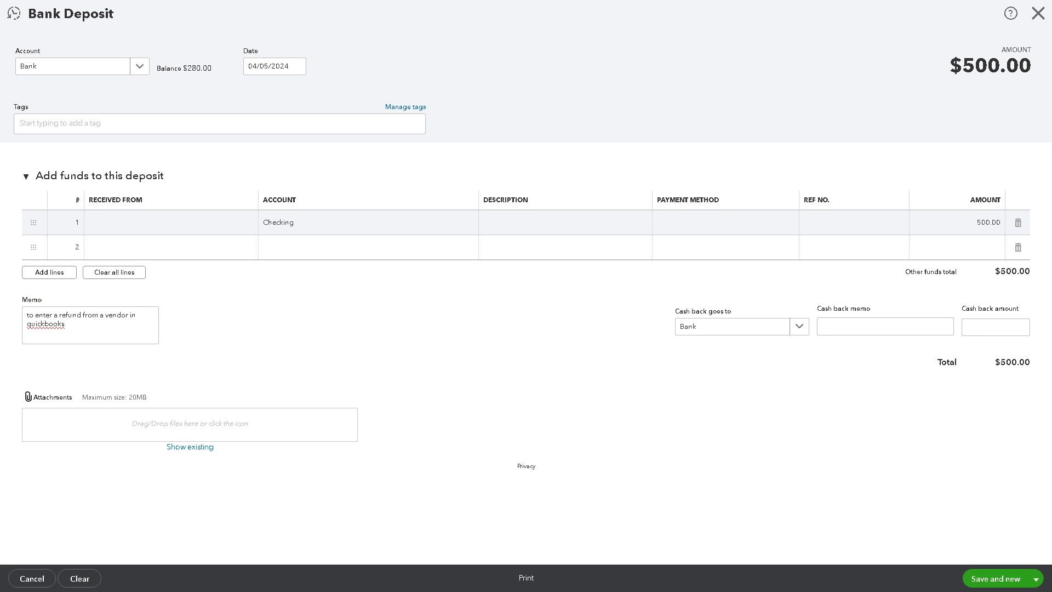
pyautogui.moveTo(342, 336)
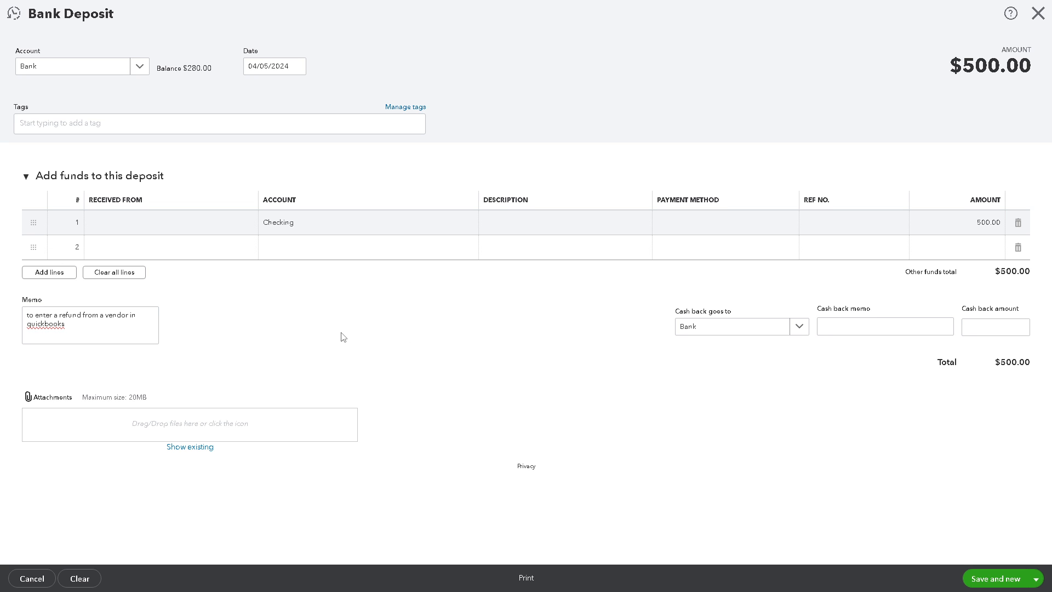
pyautogui.moveTo(384, 347)
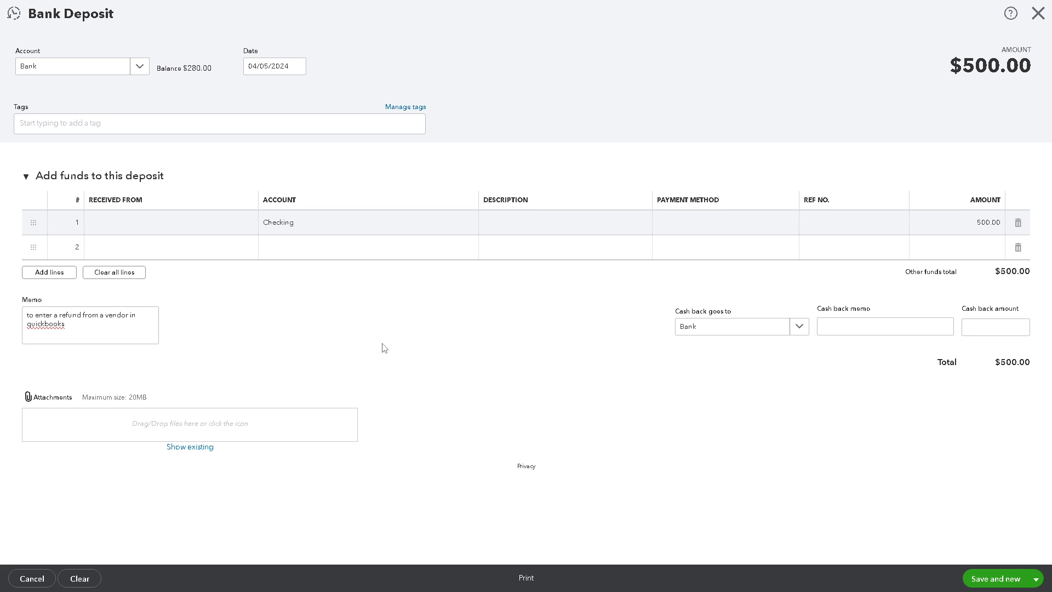
pyautogui.moveTo(523, 204)
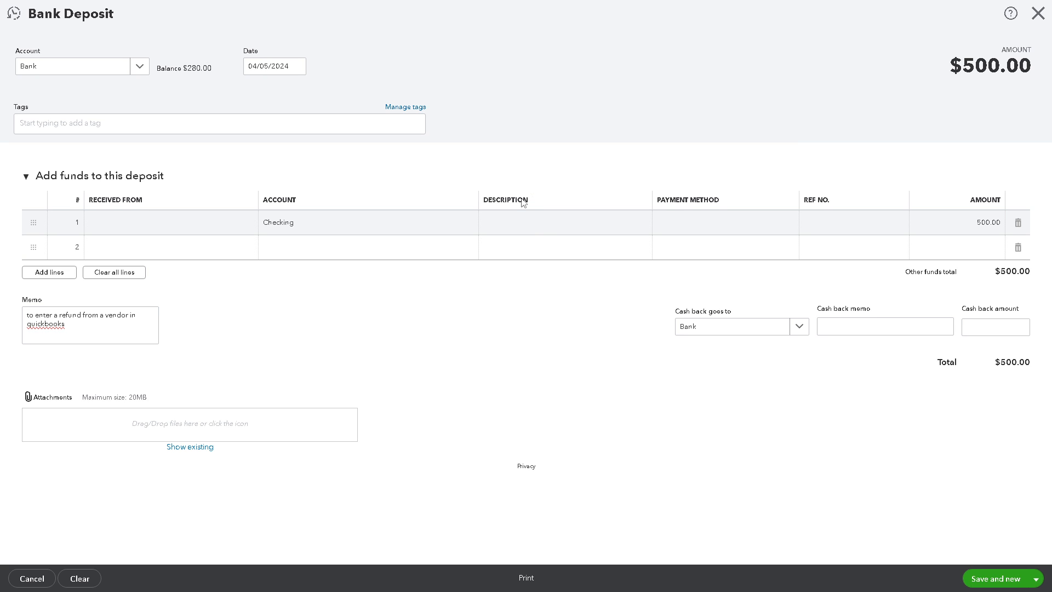